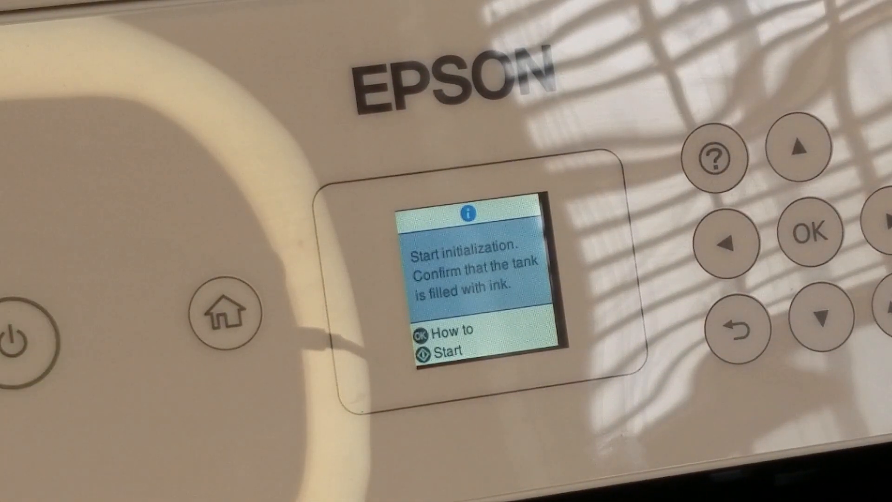
Step: Start the ET-2720's first-time ink initialization with the ink tanks confirmed filled
left_click(17, 335)
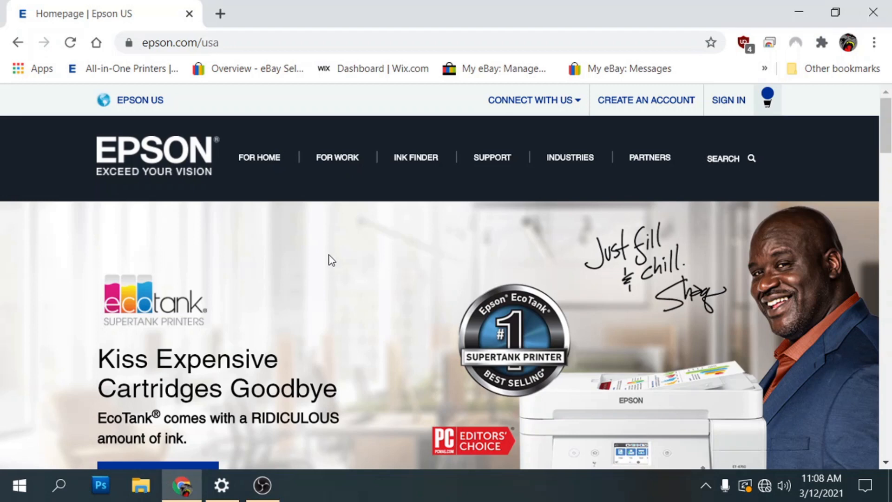
mouse_move(321, 213)
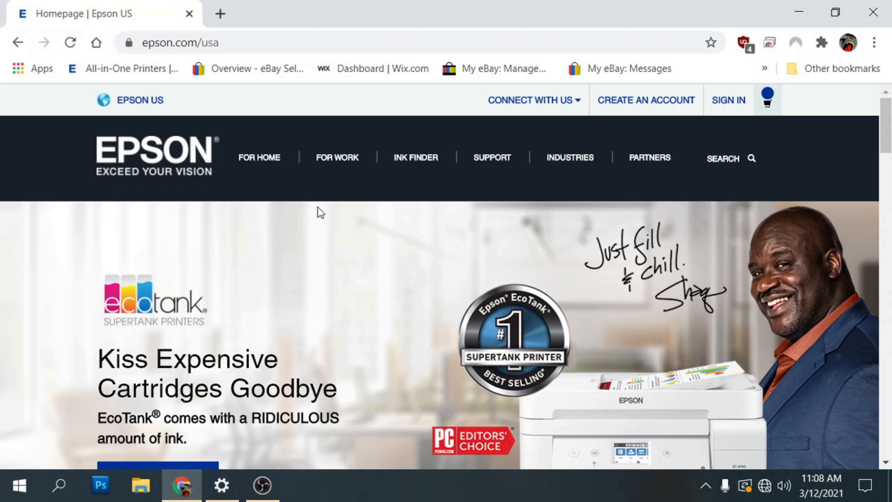
mouse_move(315, 208)
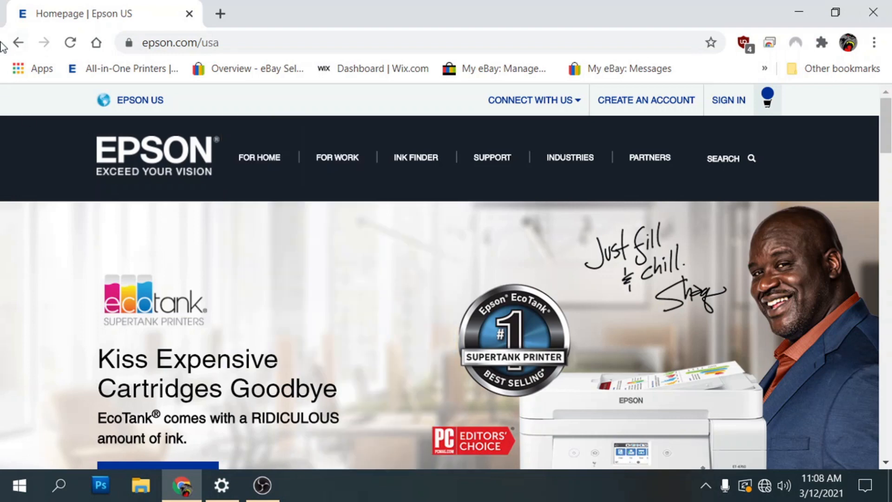
mouse_move(844, 128)
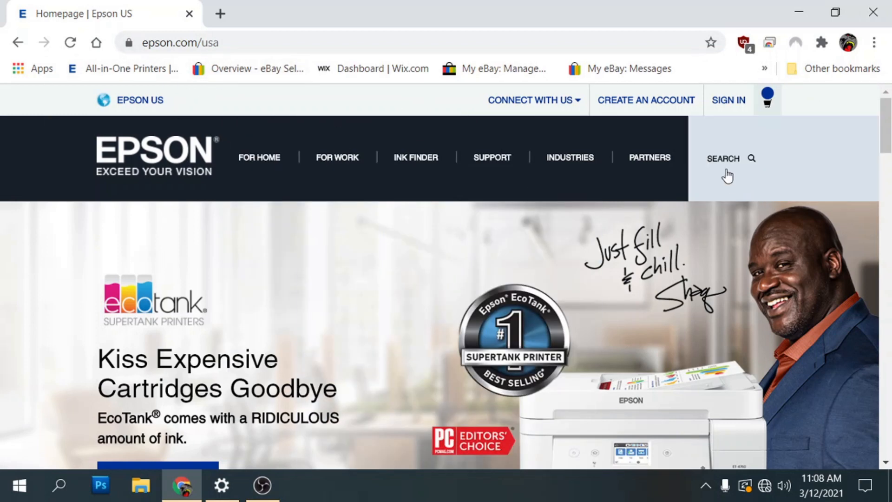
Step: Search the Epson site for '2720' and scroll to the EcoTank ET-2720 results
left_click(731, 158)
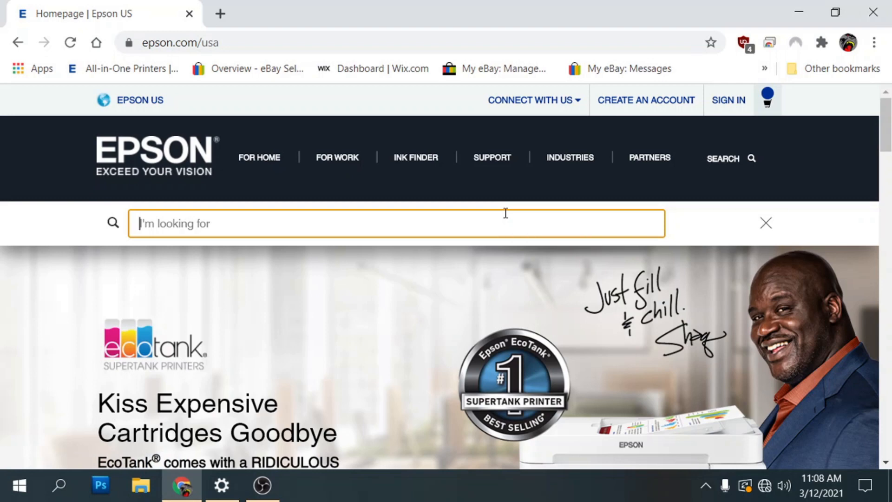
type("2720")
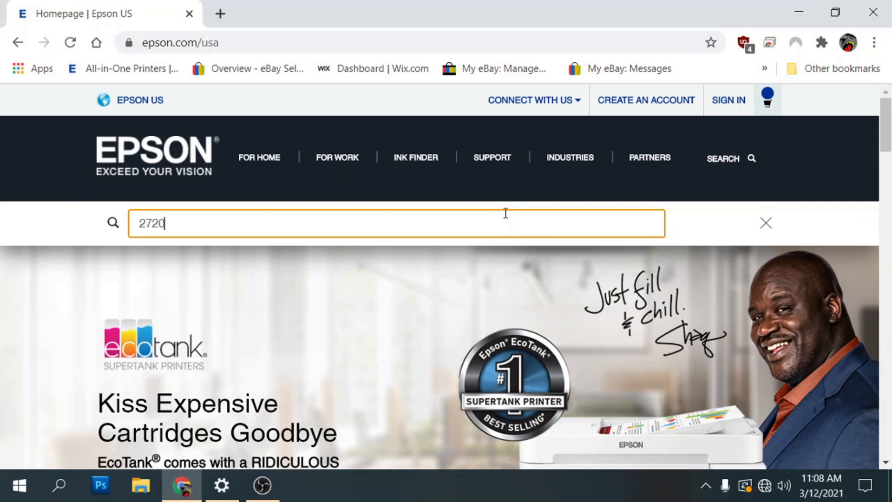
key("Enter")
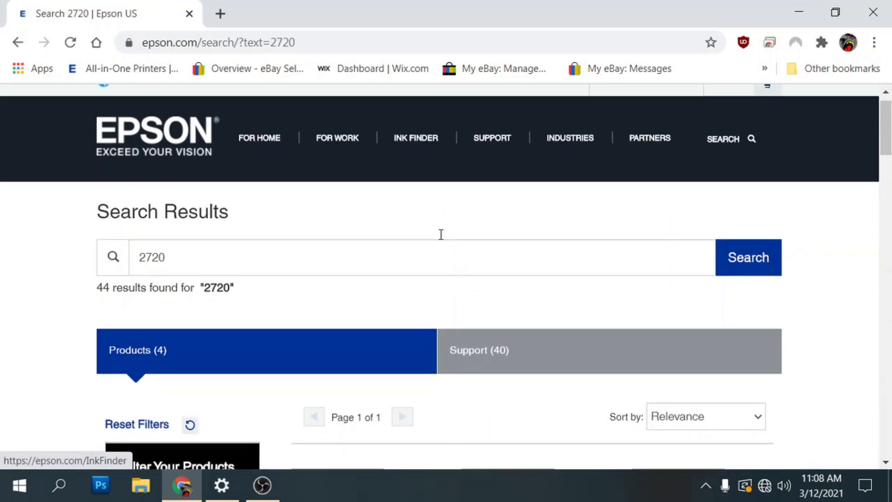
scroll("down", 3)
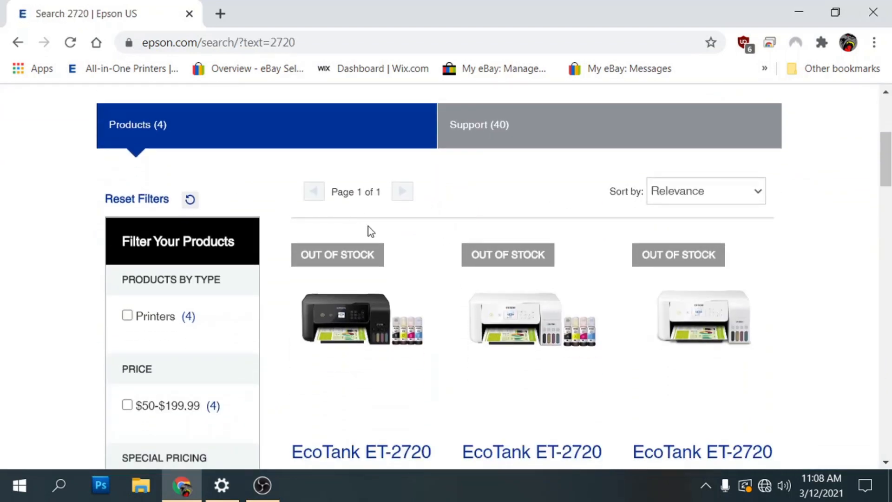
scroll("down", 3)
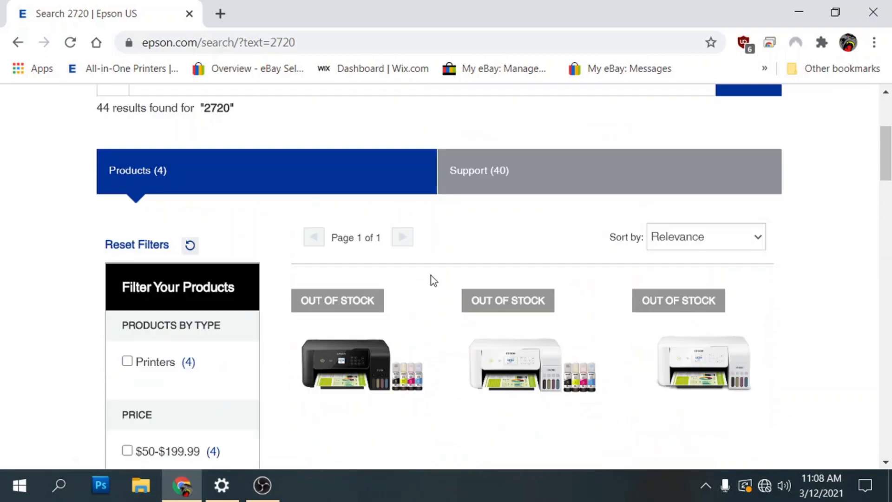
scroll("down", 3)
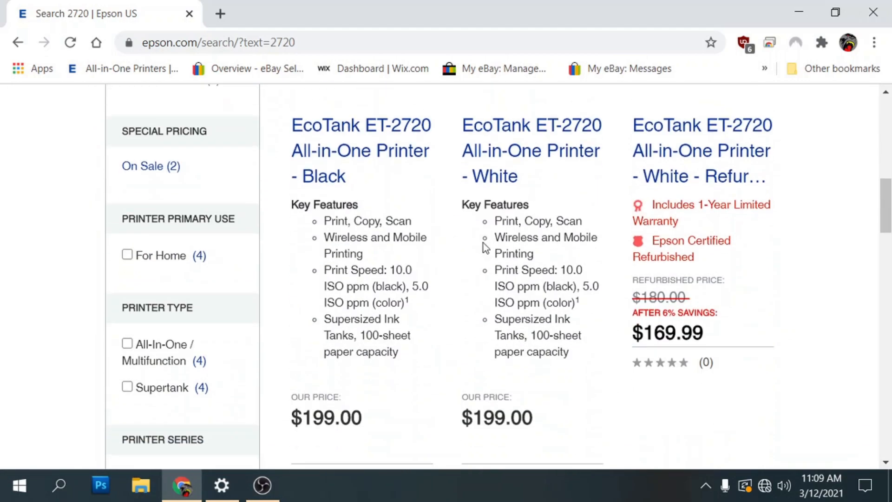
scroll("down", 3)
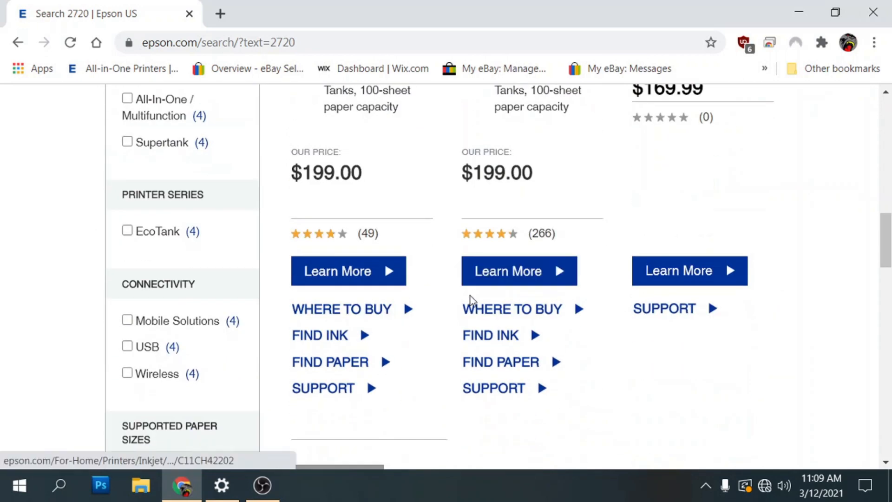
scroll("down", 3)
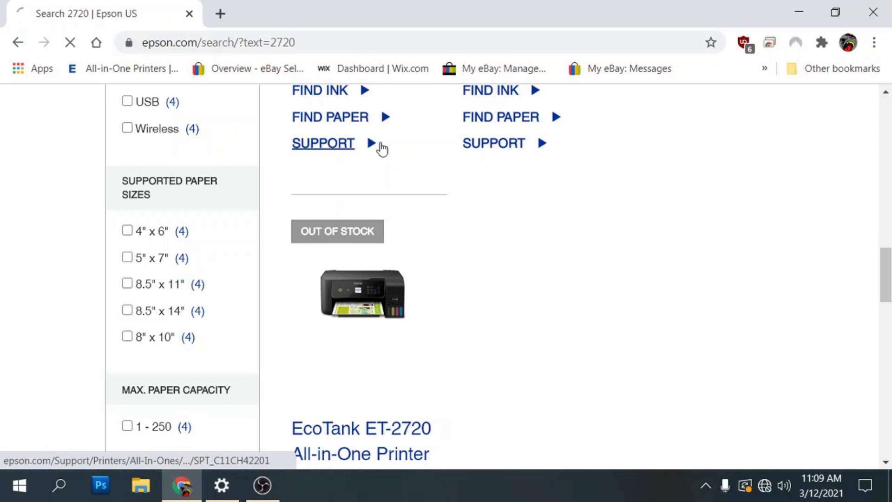
Step: Open the black ET-2720's support page and expand its Drivers list
left_click(322, 143)
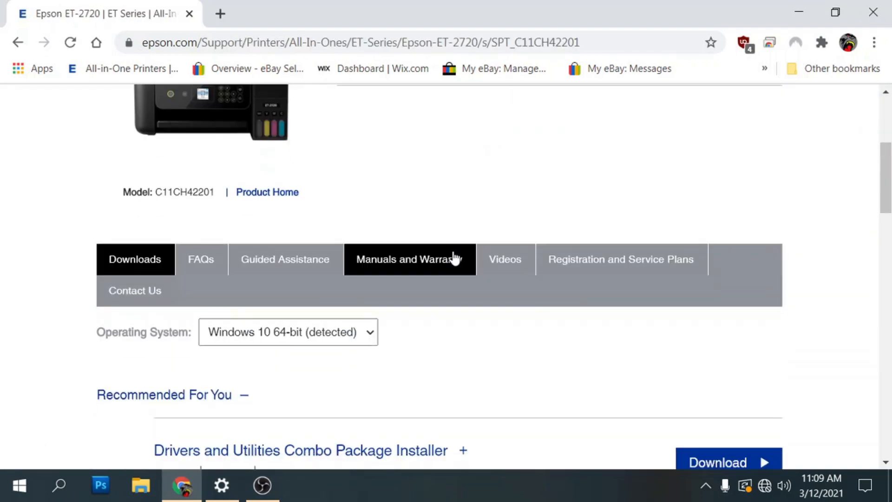
scroll("down", 3)
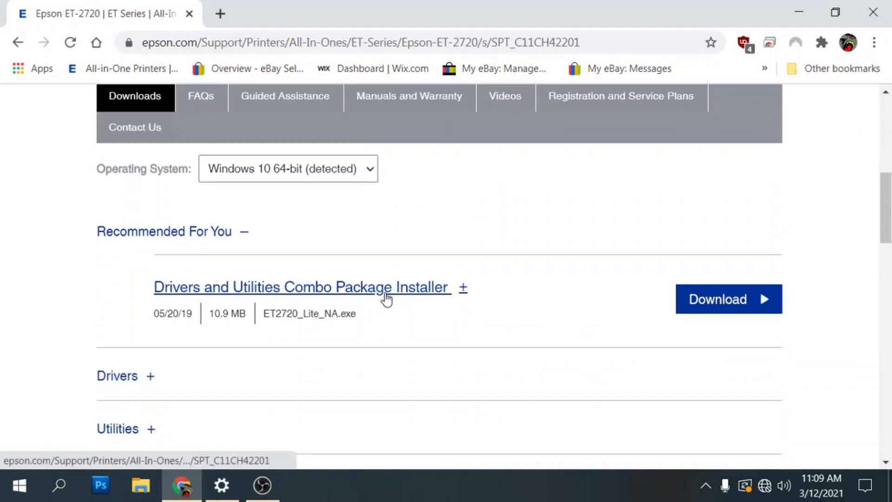
scroll("down", 3)
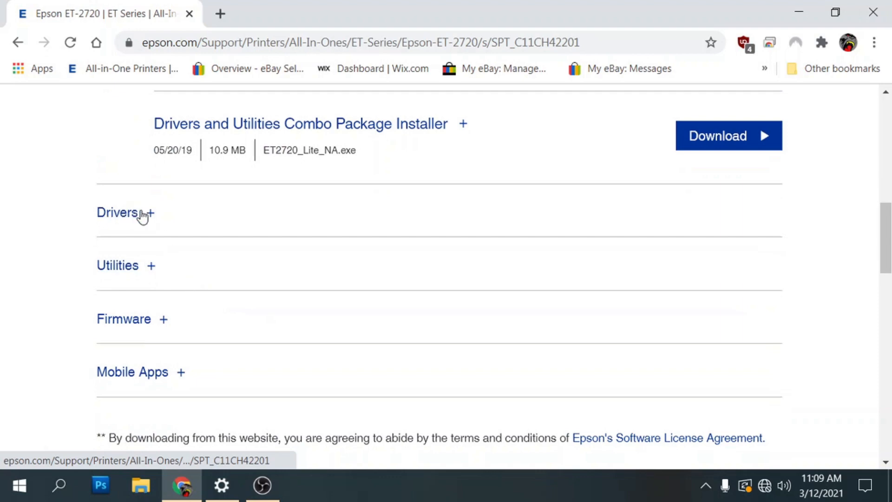
left_click(117, 212)
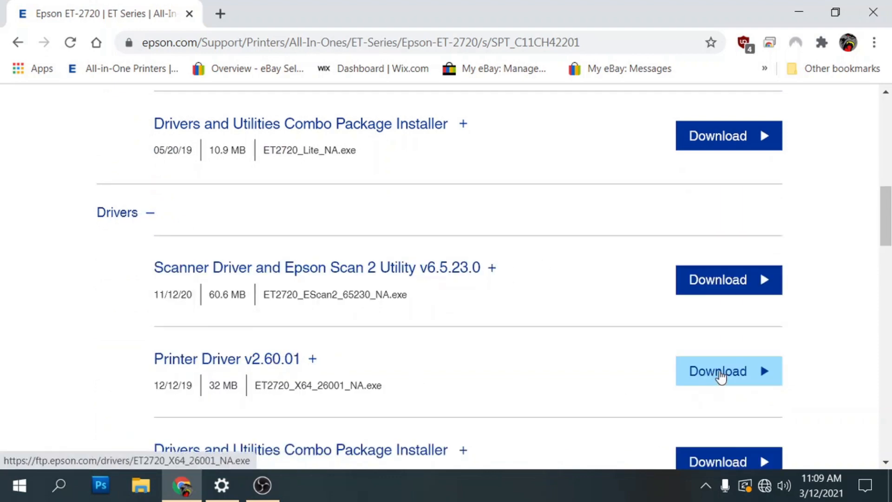
Step: Download Printer Driver v2.60.01 to the Desktop and launch it
left_click(728, 370)
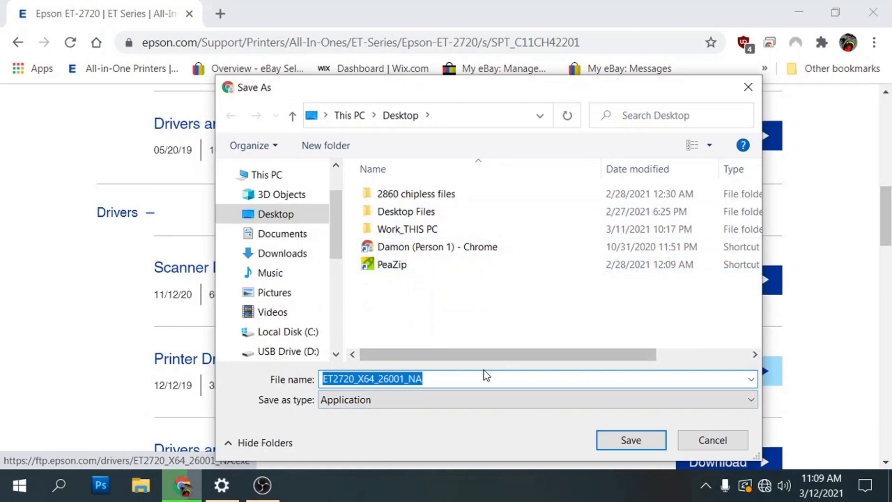
left_click(630, 440)
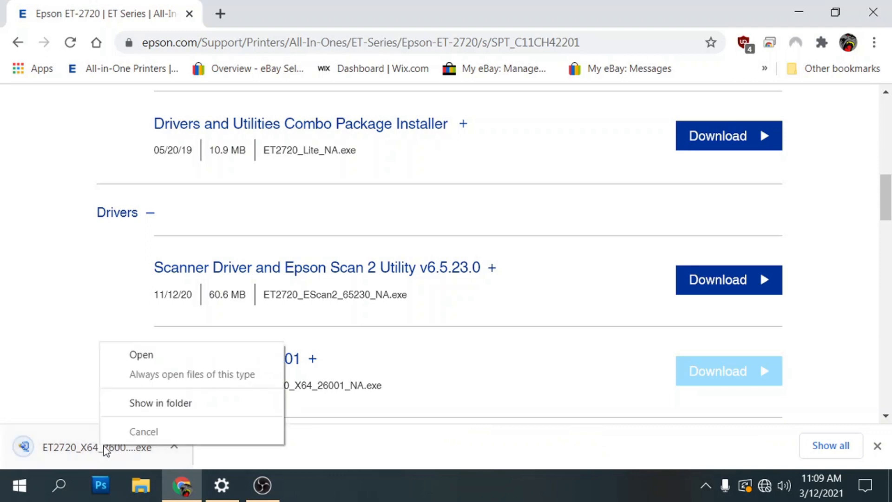
left_click(141, 354)
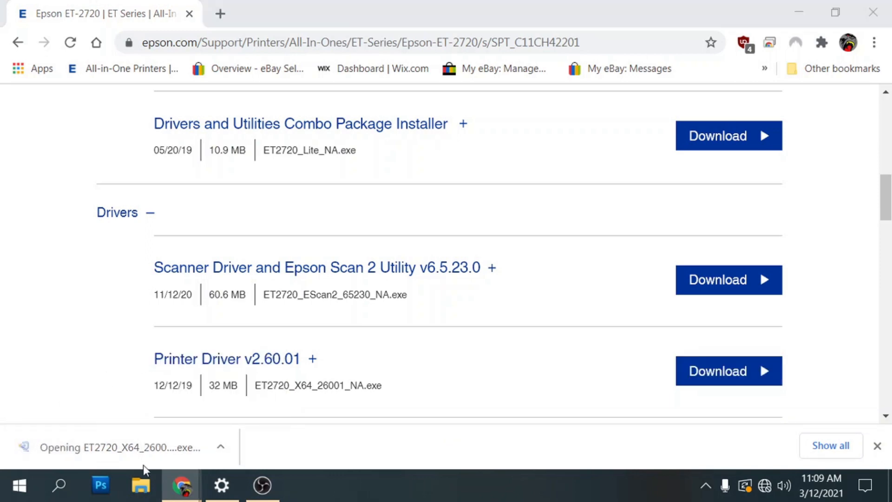
mouse_move(106, 441)
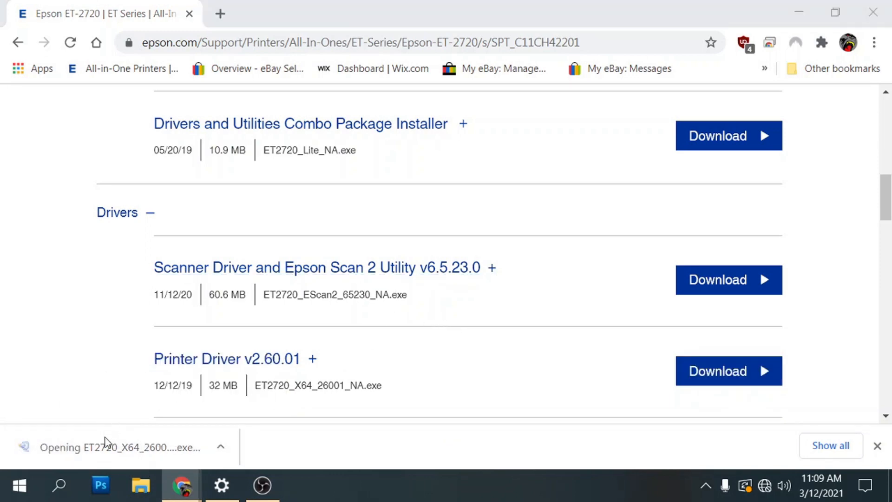
left_click(108, 447)
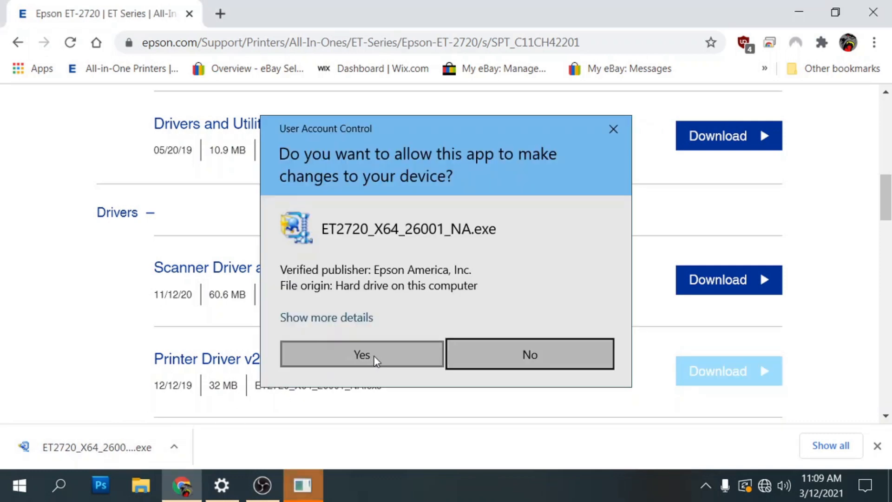
Step: Allow the installer to run and enable automatic software updates for the ET-2720 Series
left_click(362, 354)
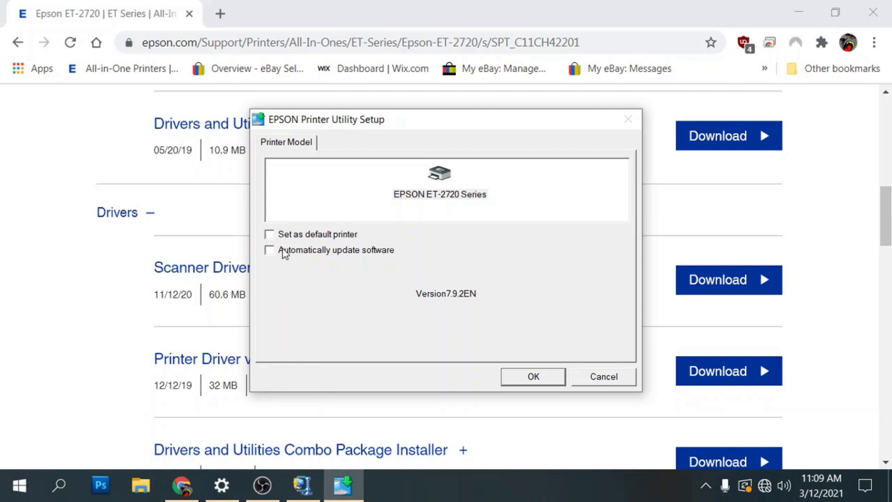
left_click(269, 249)
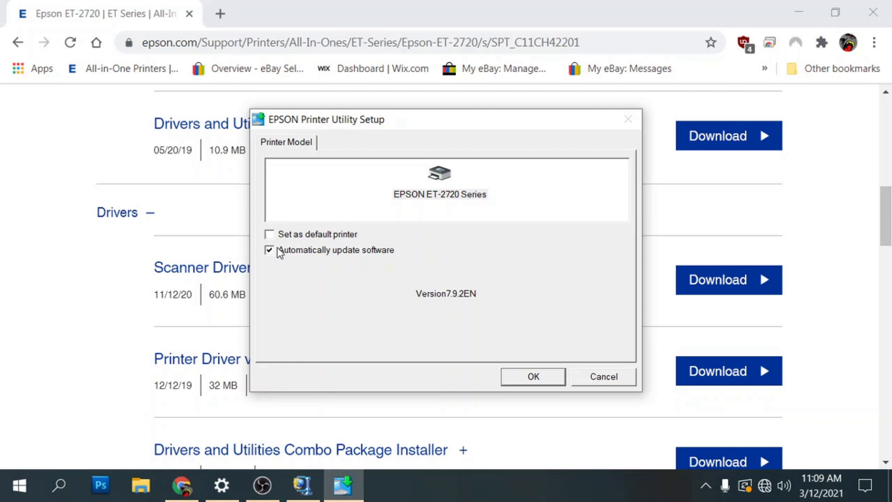
mouse_move(321, 255)
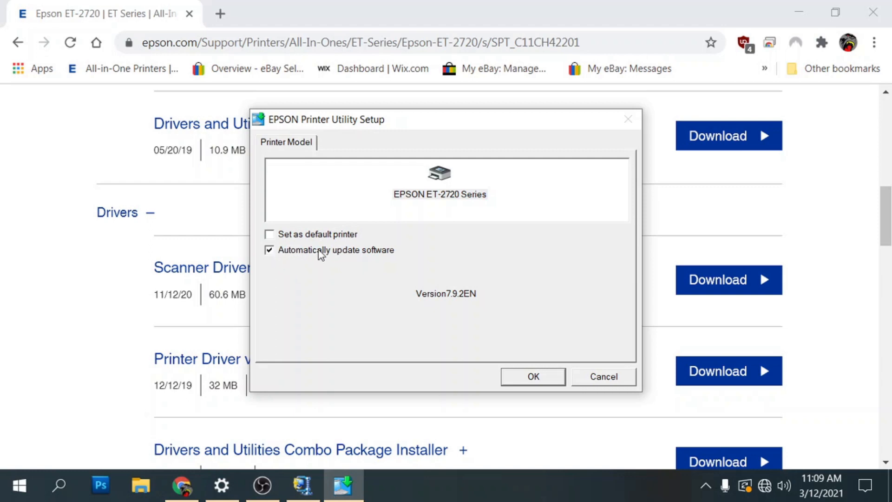
mouse_move(305, 257)
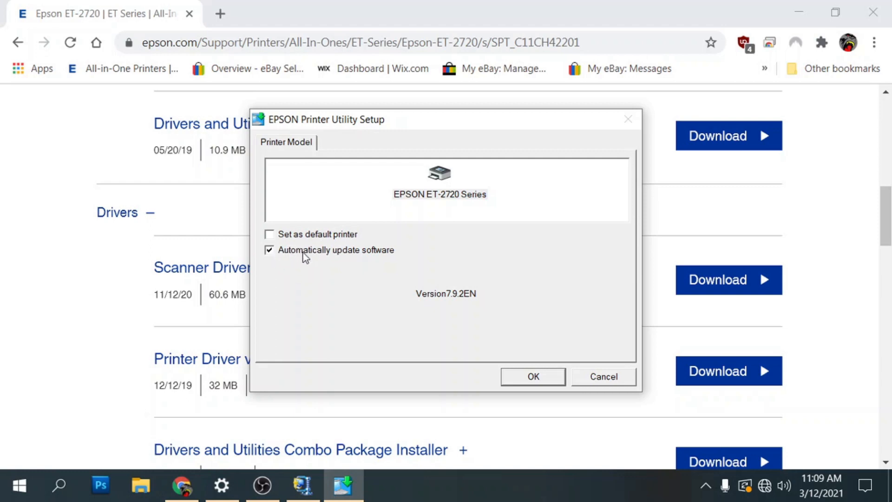
mouse_move(320, 281)
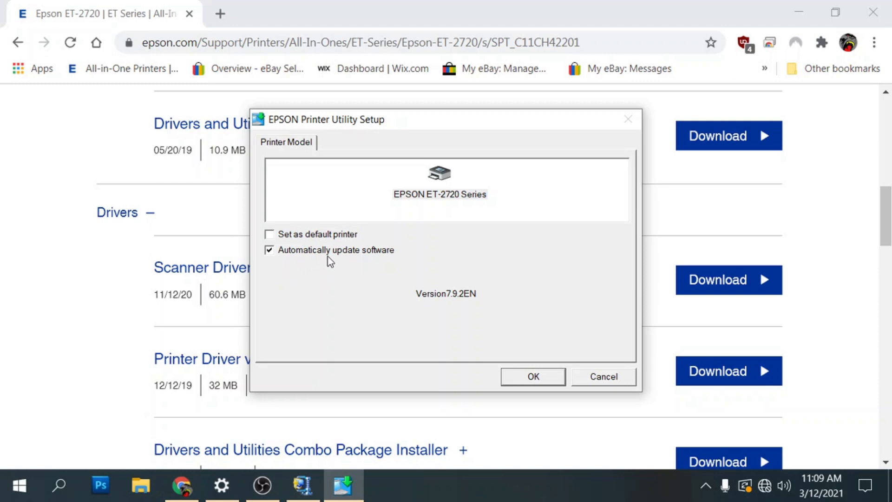
mouse_move(306, 251)
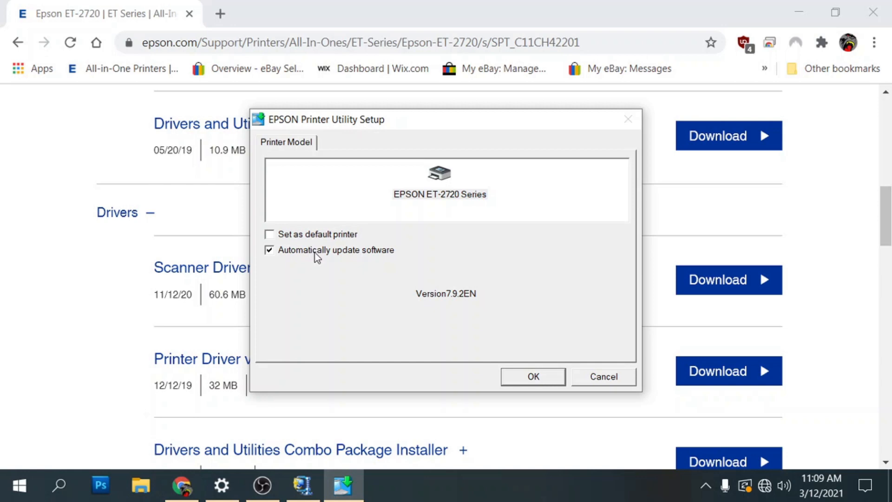
mouse_move(319, 253)
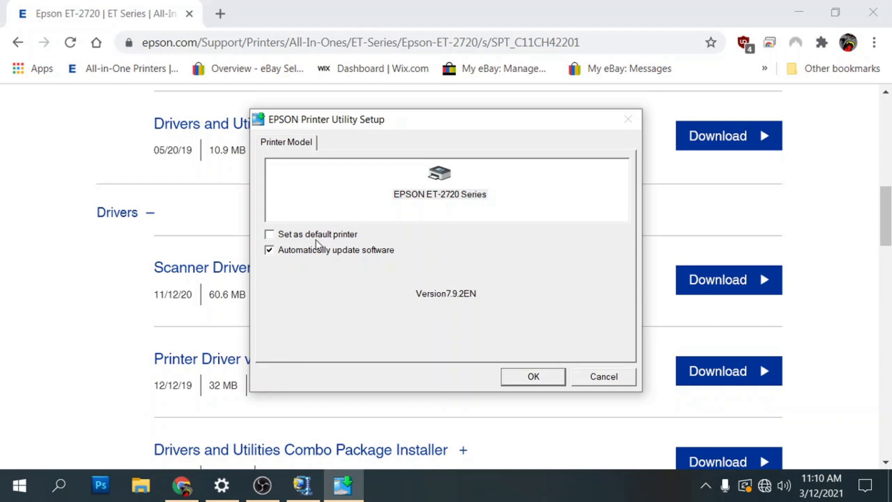
mouse_move(319, 244)
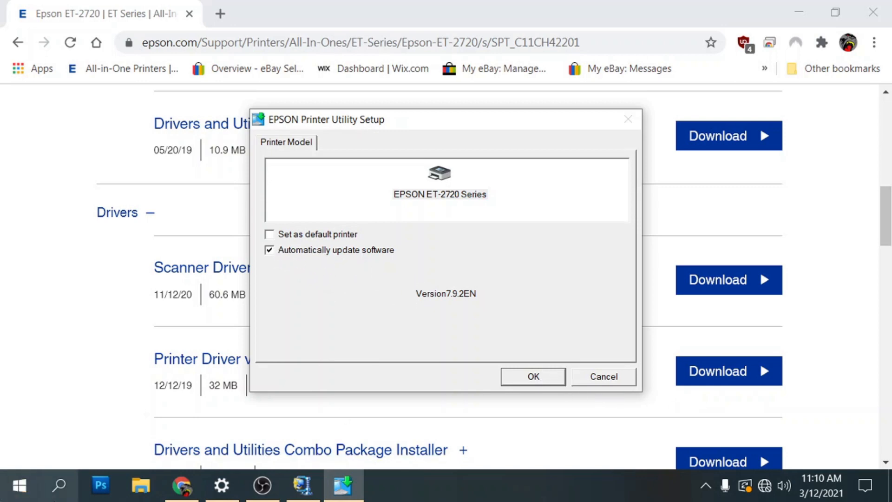
Step: Start setup in English and accept the Epson license agreement
left_click(532, 376)
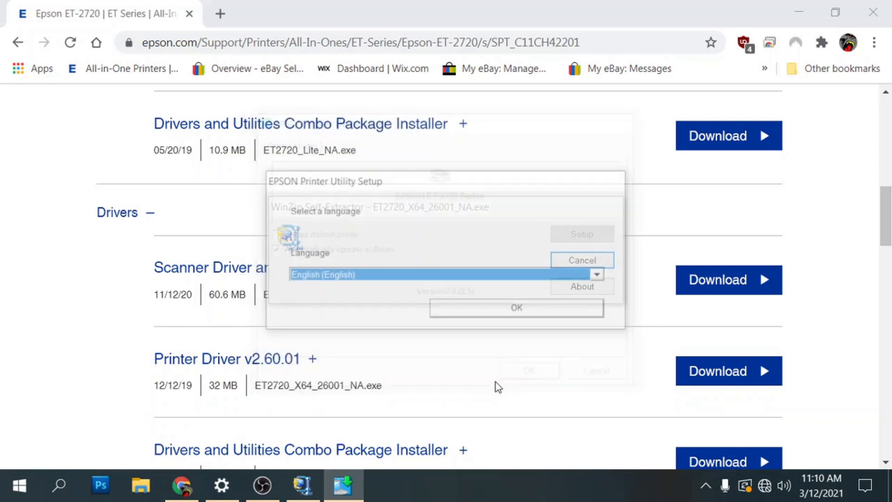
left_click(515, 307)
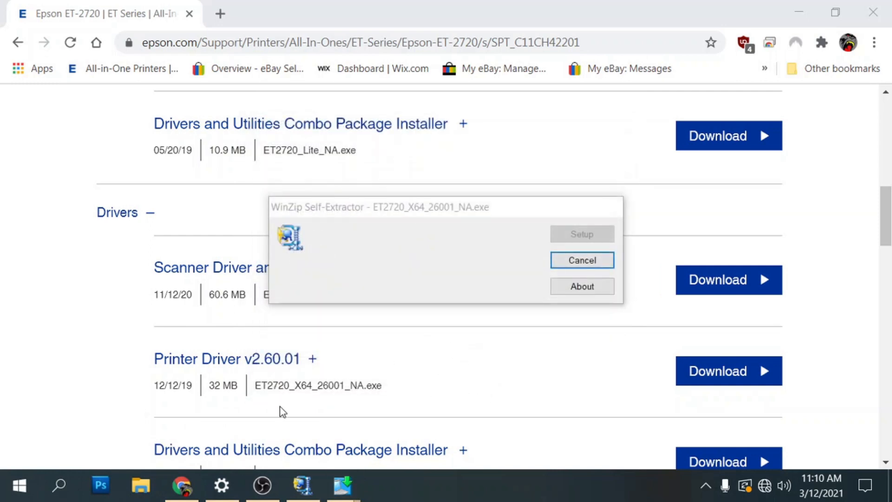
left_click(581, 233)
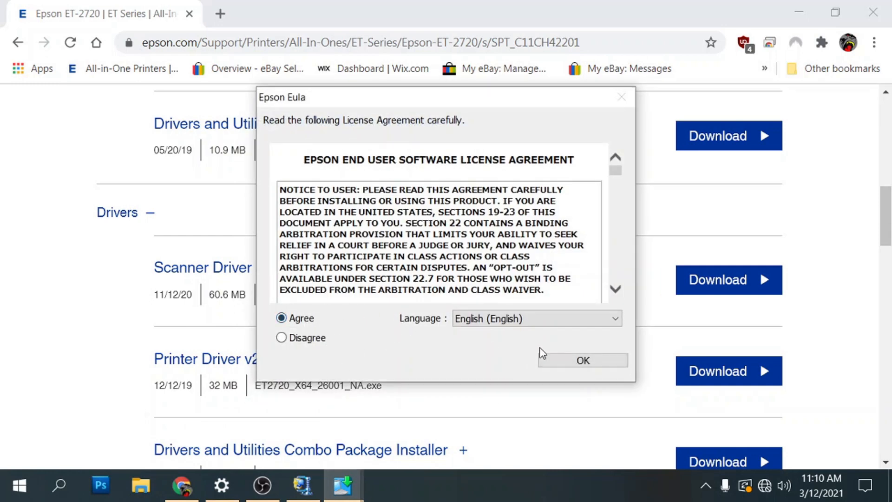
left_click(582, 359)
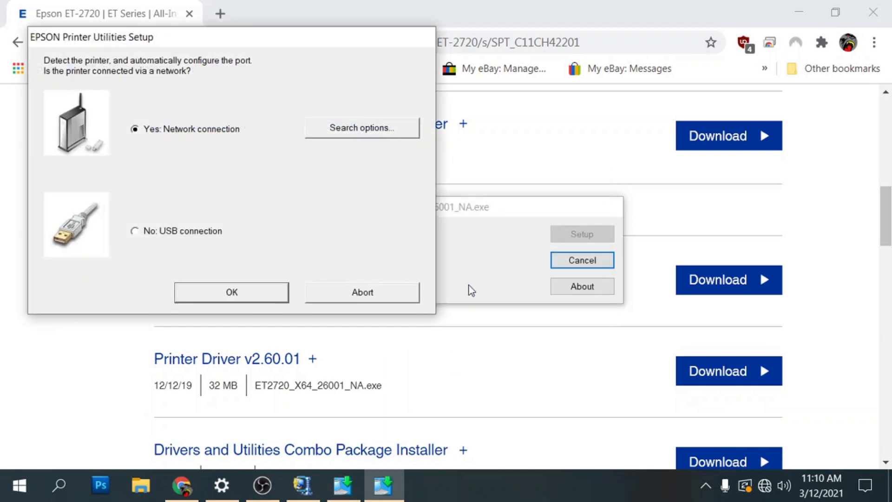
mouse_move(175, 332)
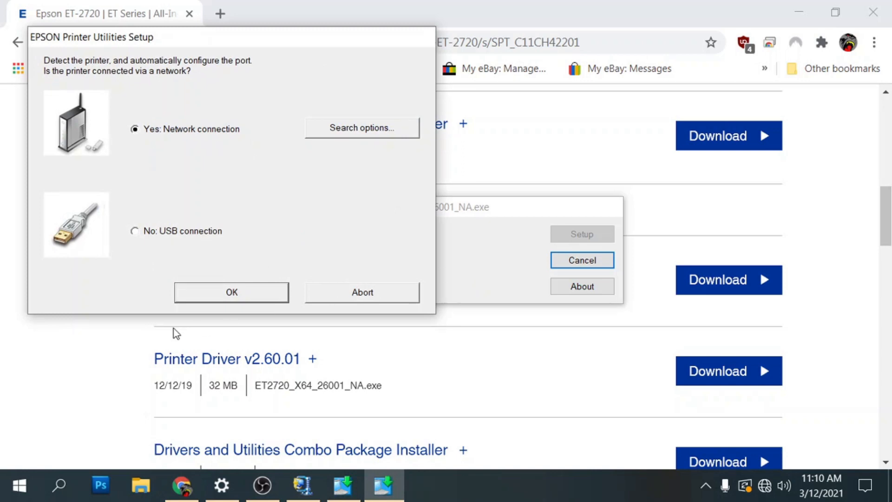
Step: Choose network connection and select the ET-2720 port at 192.168.0.172
left_click(231, 292)
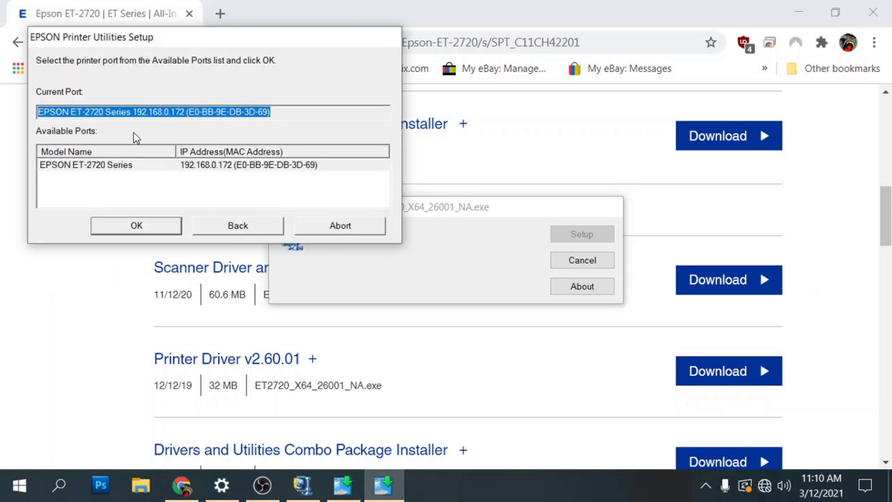
mouse_move(142, 222)
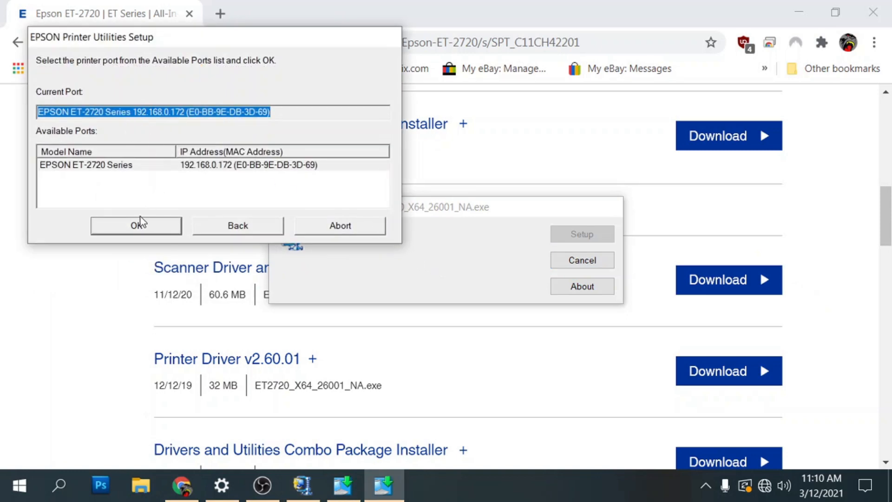
left_click(135, 225)
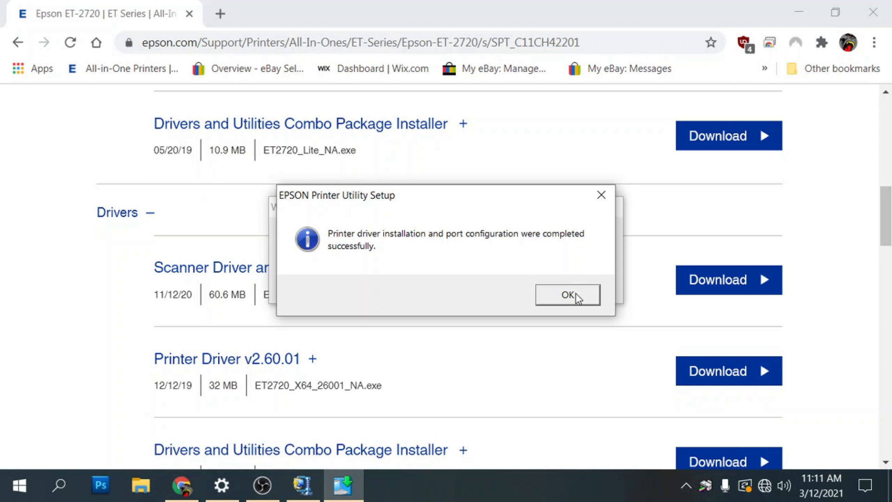
Step: Dismiss the 'completed successfully' message to close EPSON Printer Utility Setup
left_click(567, 294)
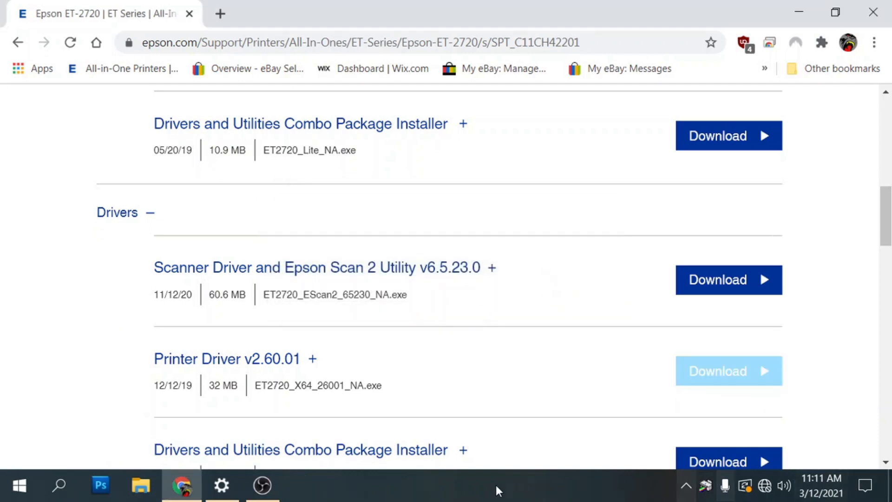
mouse_move(598, 489)
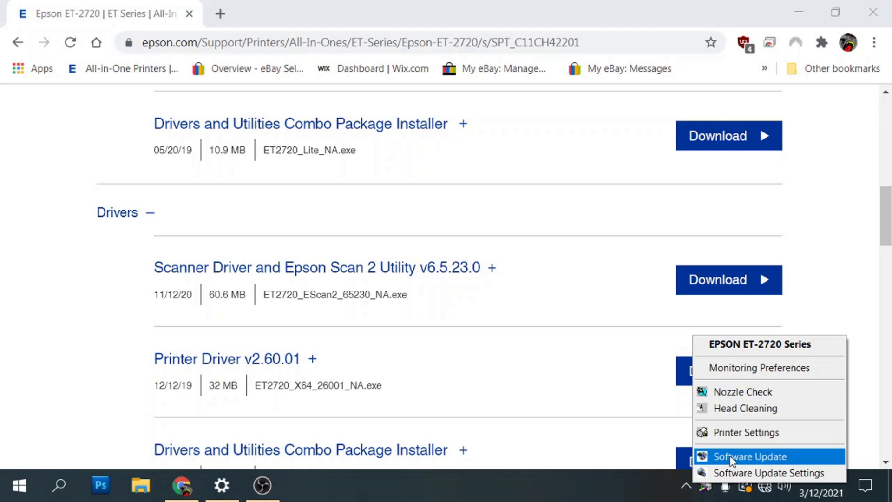
mouse_move(746, 432)
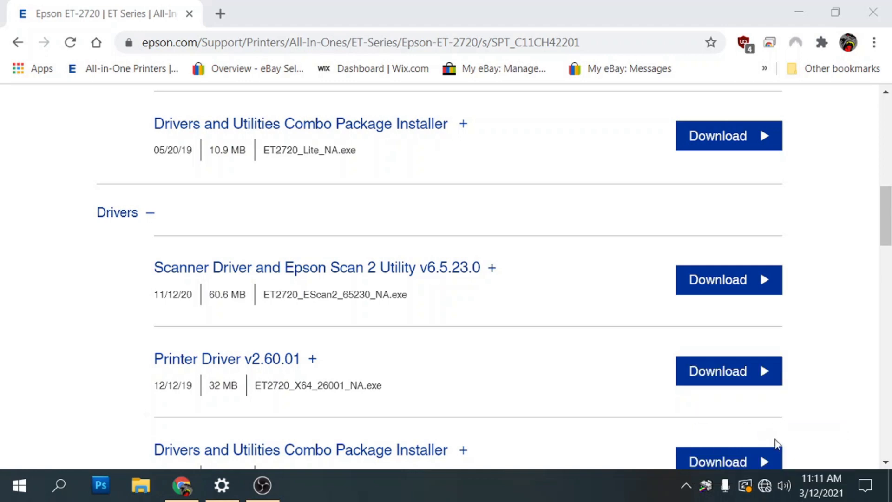
Step: Open ET-2720 Series Properties to review the Letter, portrait, plain-paper, standard-quality colour defaults
left_click(302, 485)
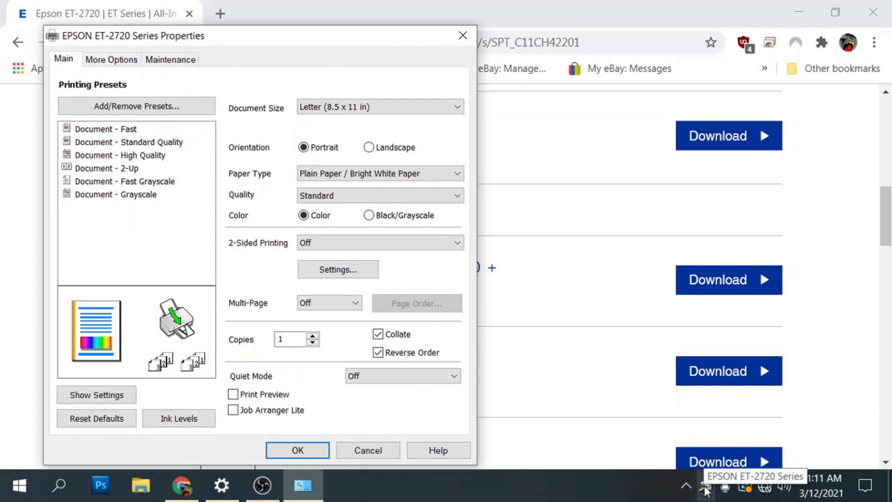
mouse_move(710, 491)
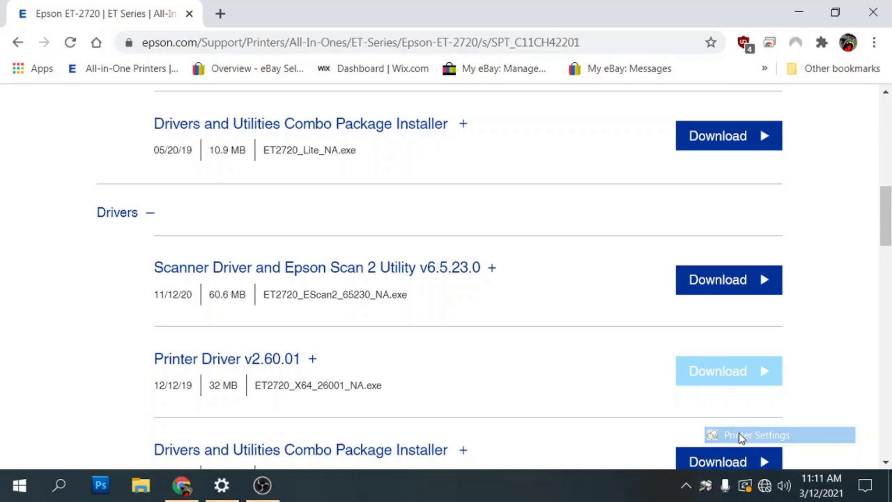
left_click(757, 435)
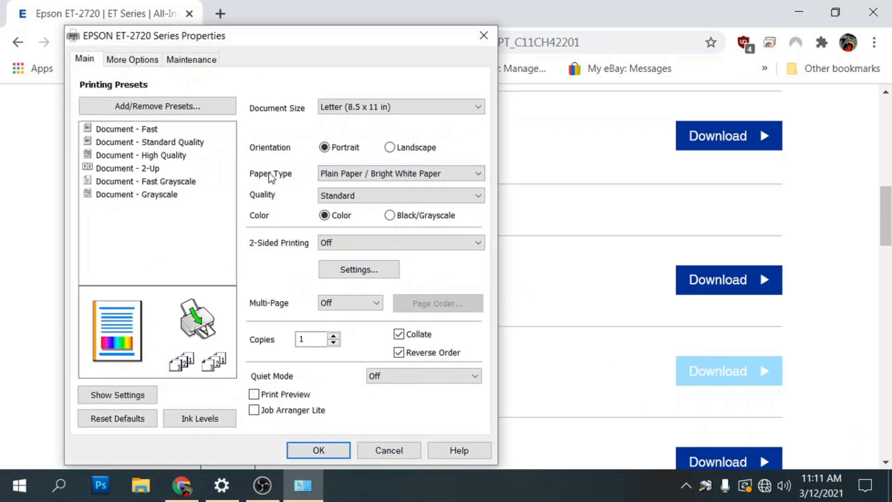
left_click(18, 485)
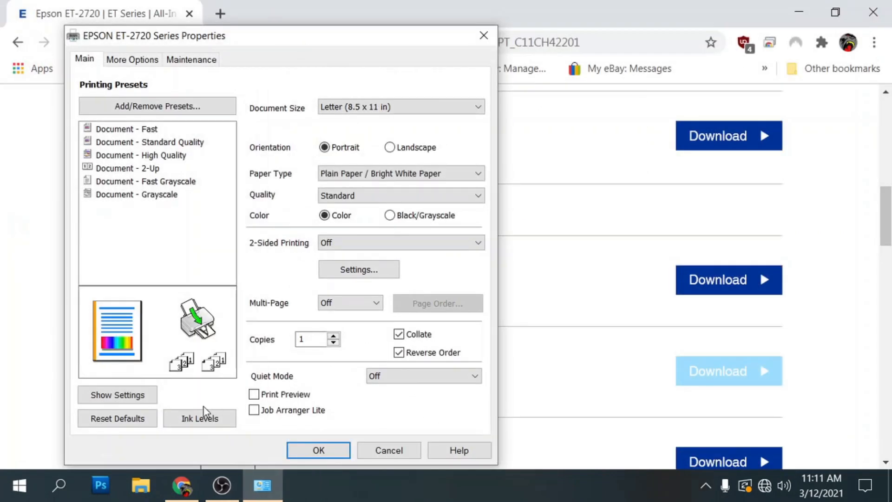
left_click(59, 485)
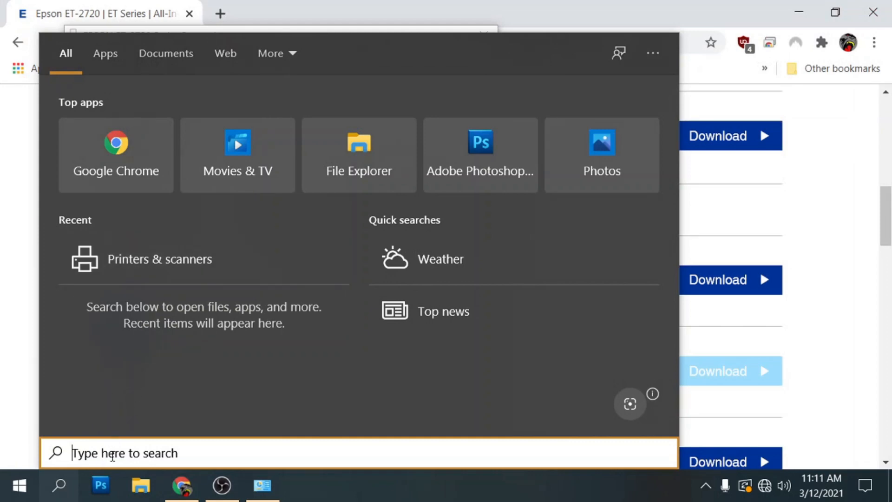
Step: Go through Printers & scanners to the EPSON ET-2720 Series printing preferences
type("printers & scanners")
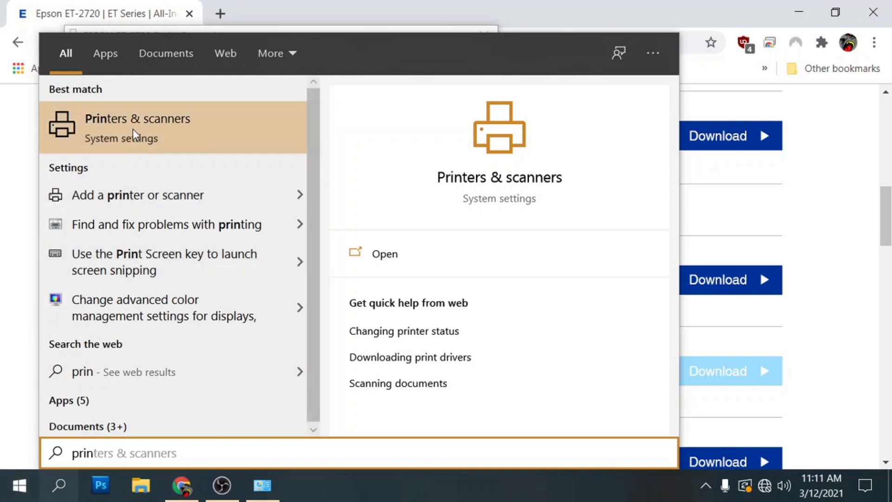
left_click(138, 119)
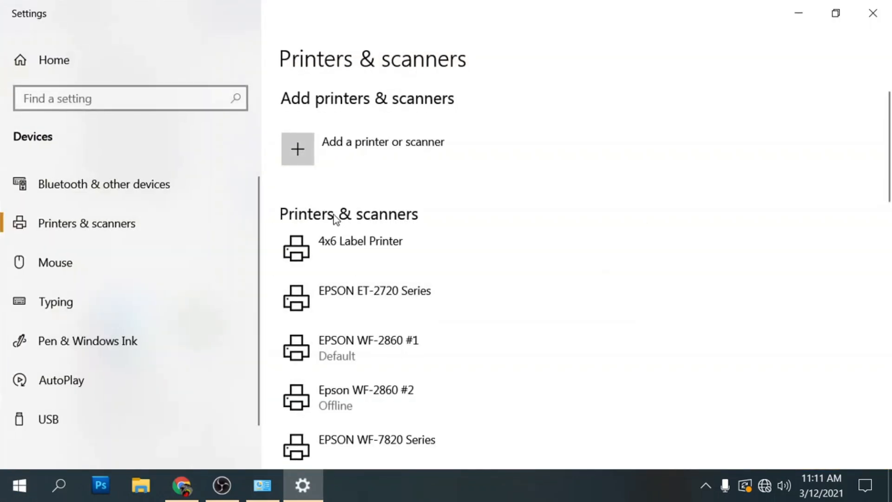
scroll("down", 3)
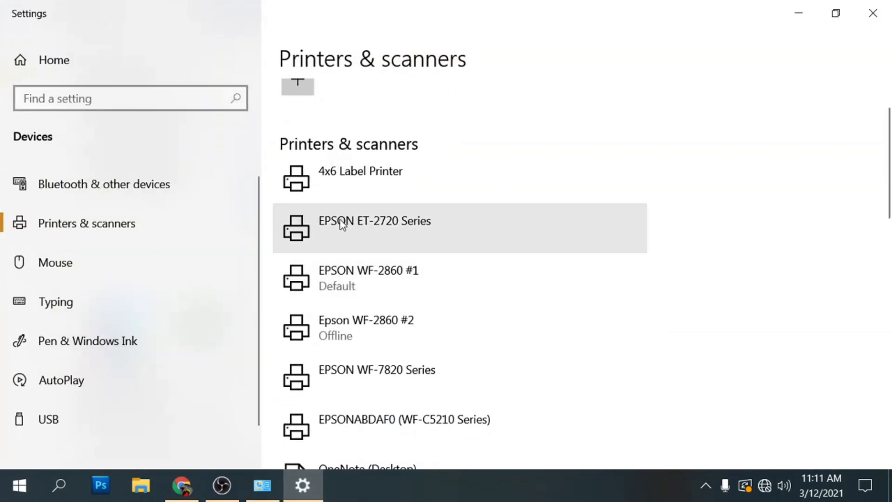
left_click(375, 227)
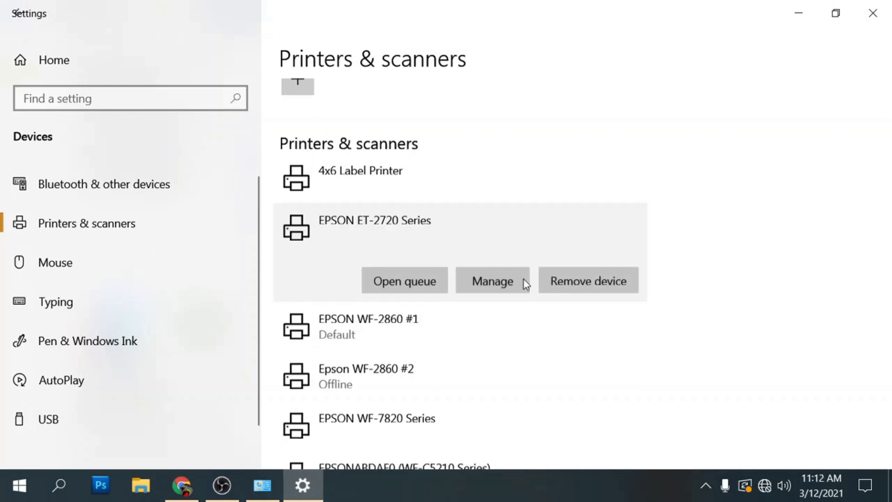
left_click(492, 281)
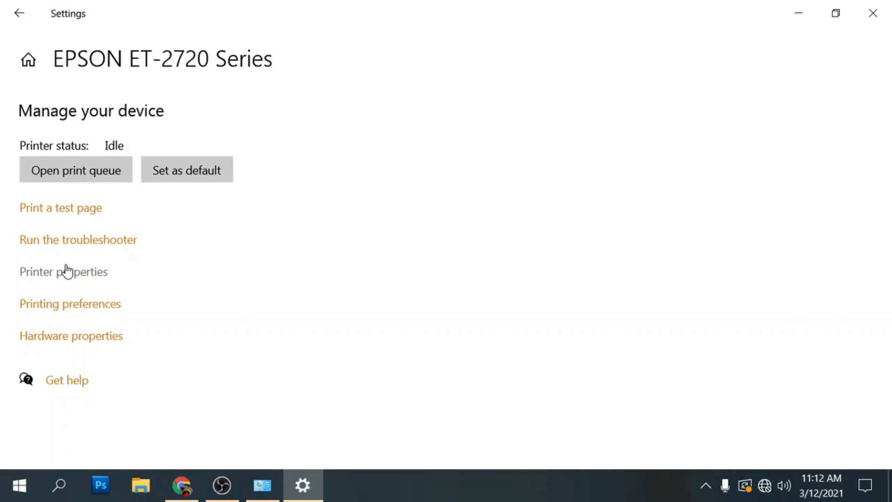
left_click(70, 304)
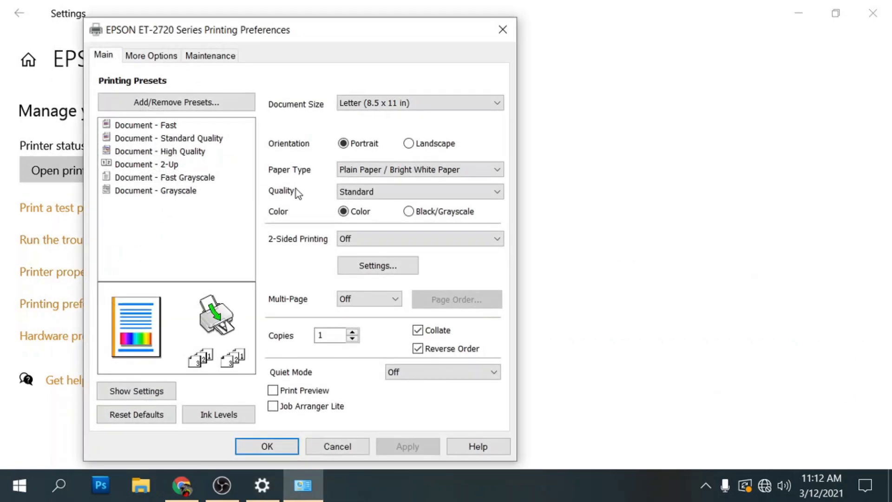
mouse_move(273, 6)
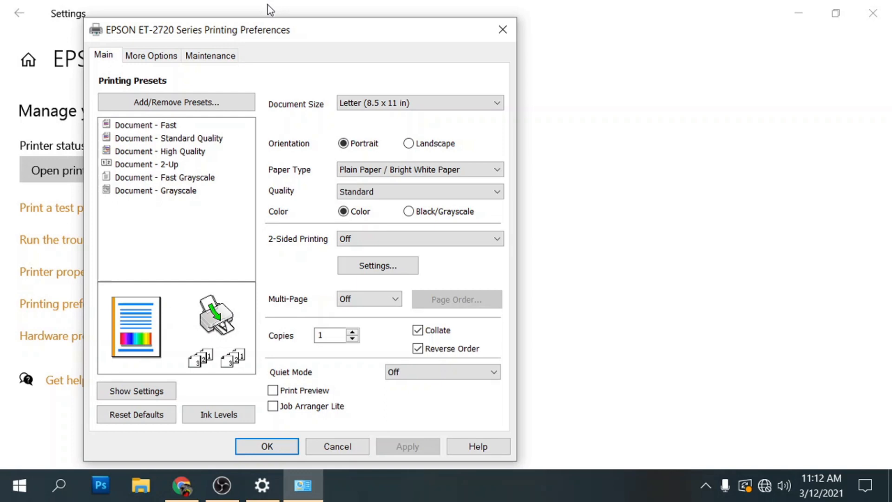
mouse_move(311, 5)
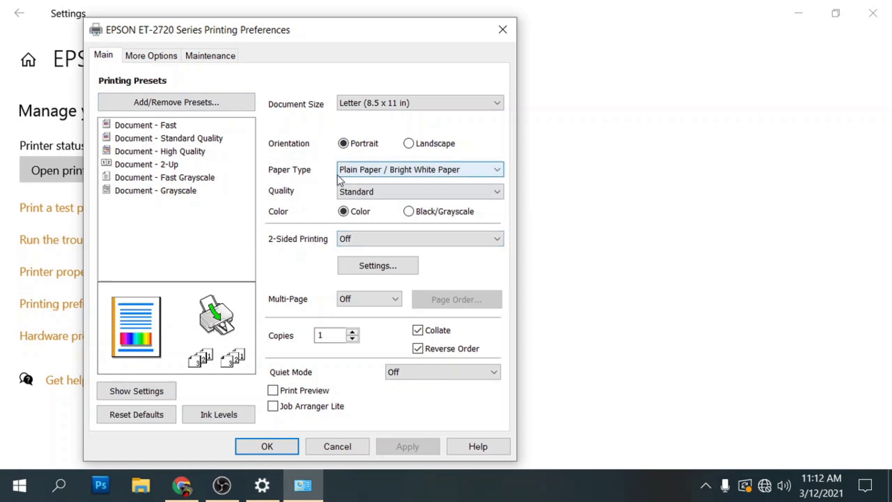
Step: Set Legal (8.5 x 14 in) document size, landscape orientation, and keep colour printing
left_click(418, 103)
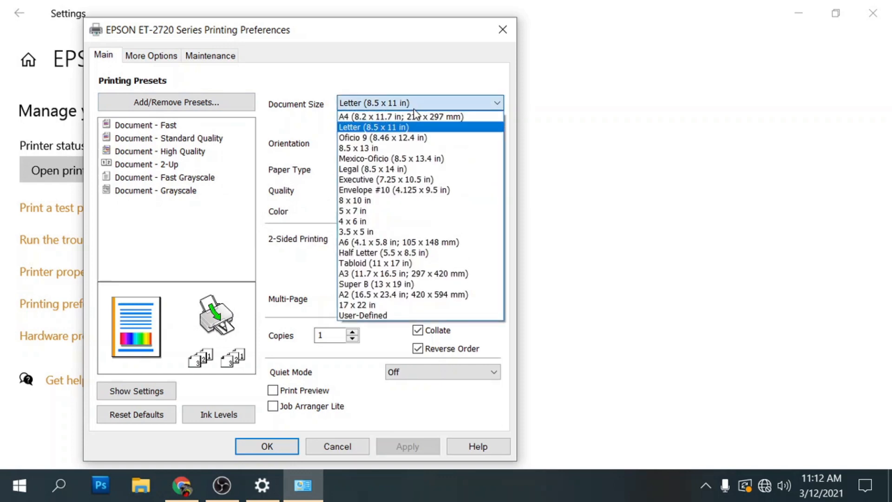
mouse_move(372, 169)
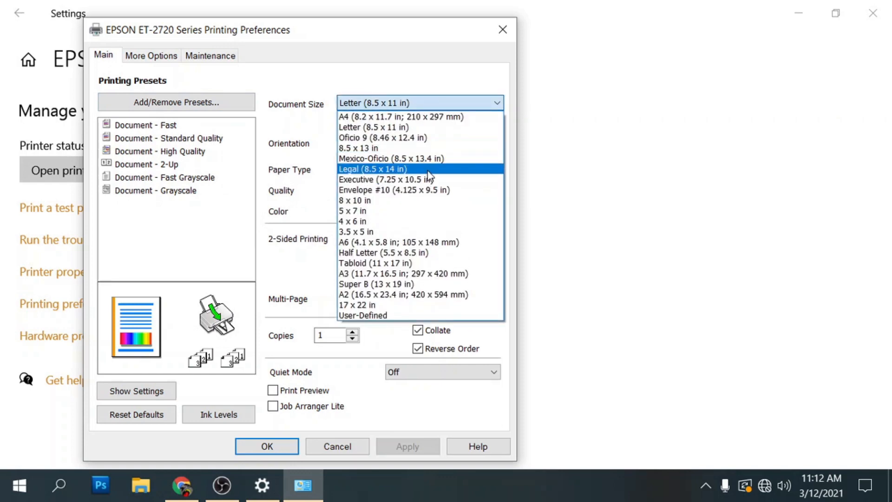
left_click(372, 168)
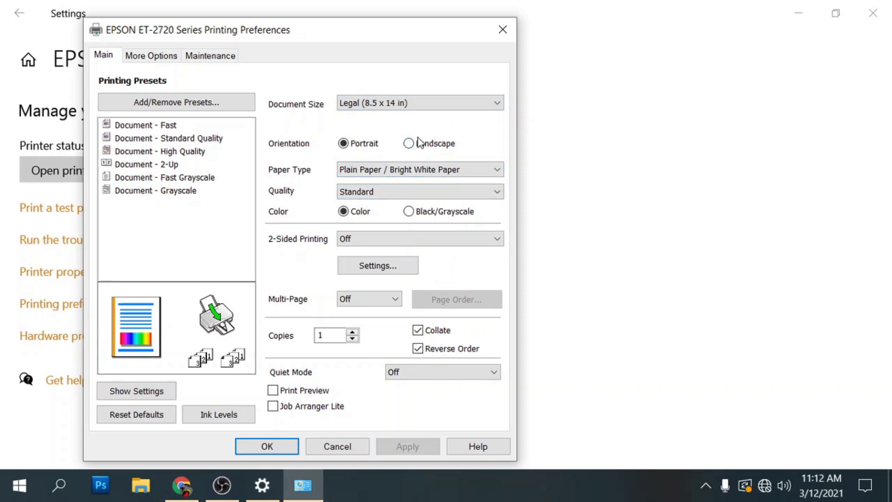
left_click(408, 143)
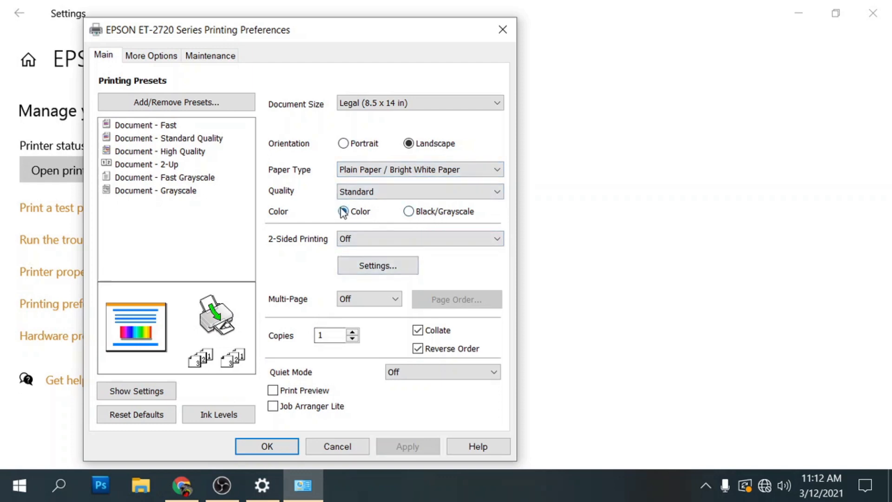
left_click(343, 210)
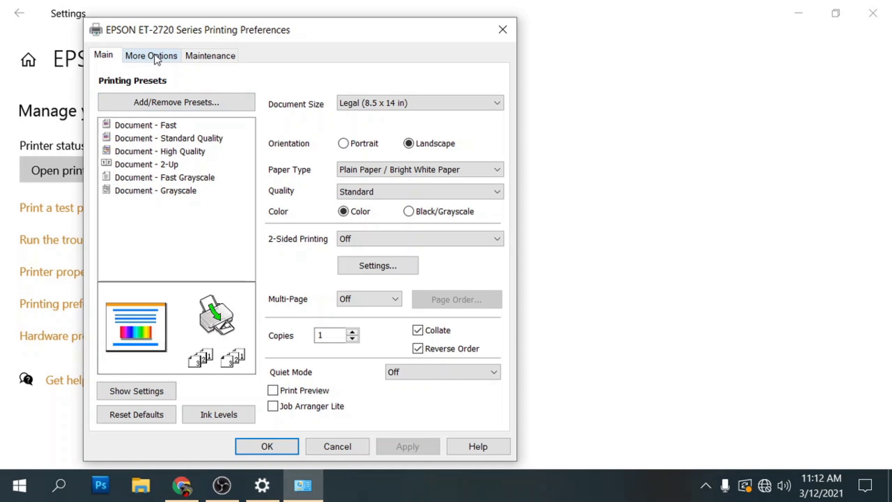
Step: On More Options, enable Mirror Image, set Color Correction to Custom, and open Advanced
left_click(150, 55)
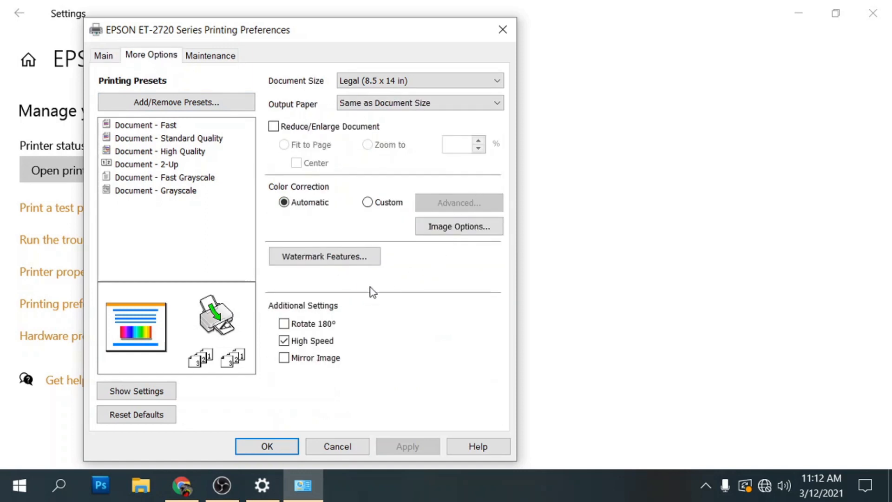
left_click(284, 340)
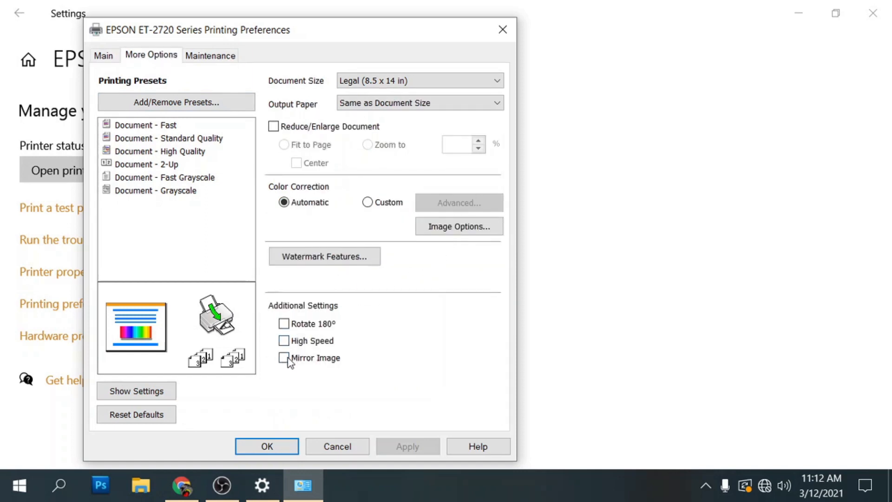
left_click(284, 357)
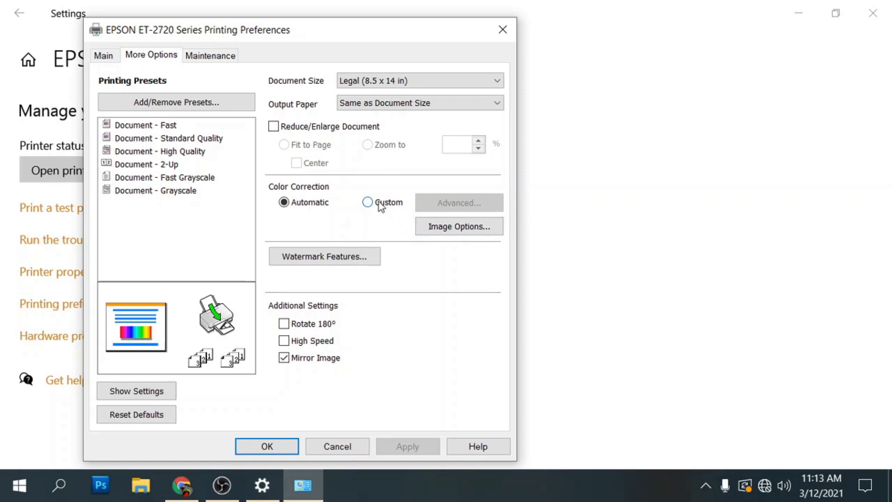
left_click(368, 202)
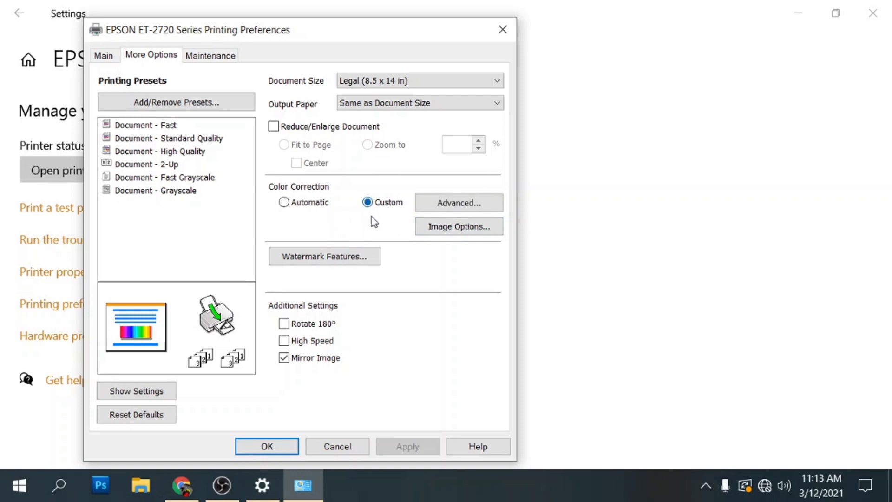
left_click(458, 202)
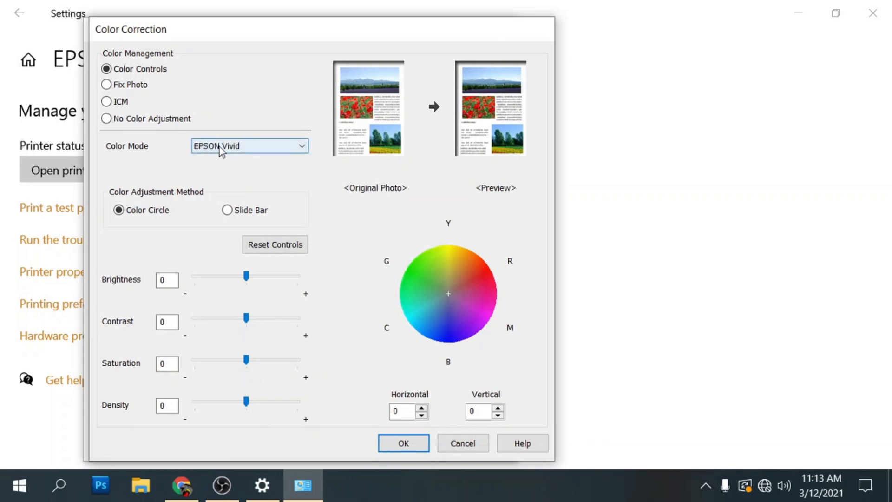
mouse_move(239, 167)
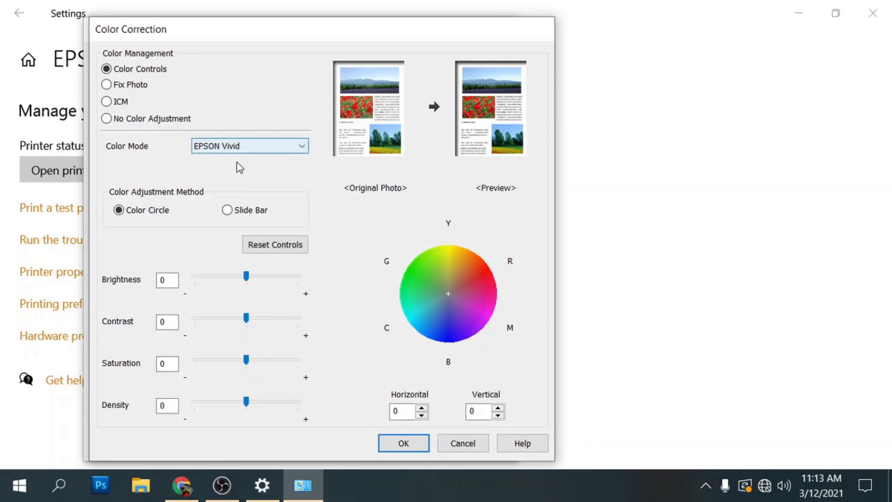
Step: Use Slide Bar colour correction with Cyan 2, Magenta -20, Yellow -15, and confirm
left_click(227, 210)
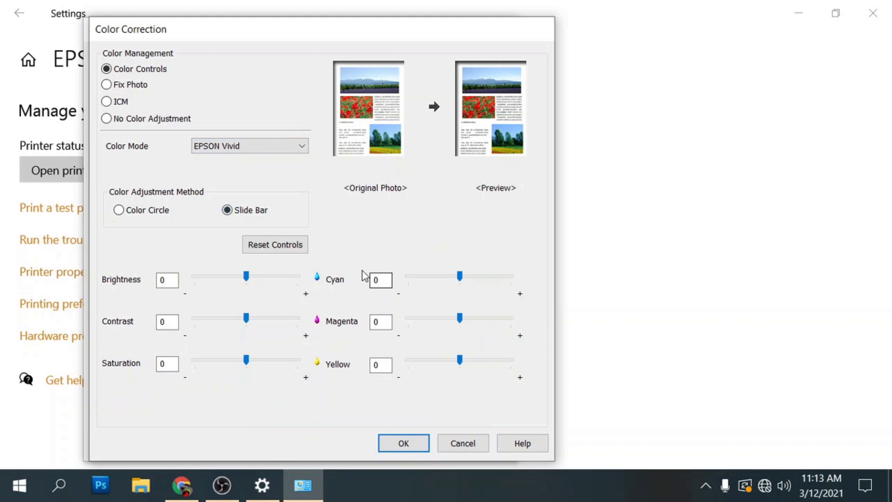
left_click(119, 210)
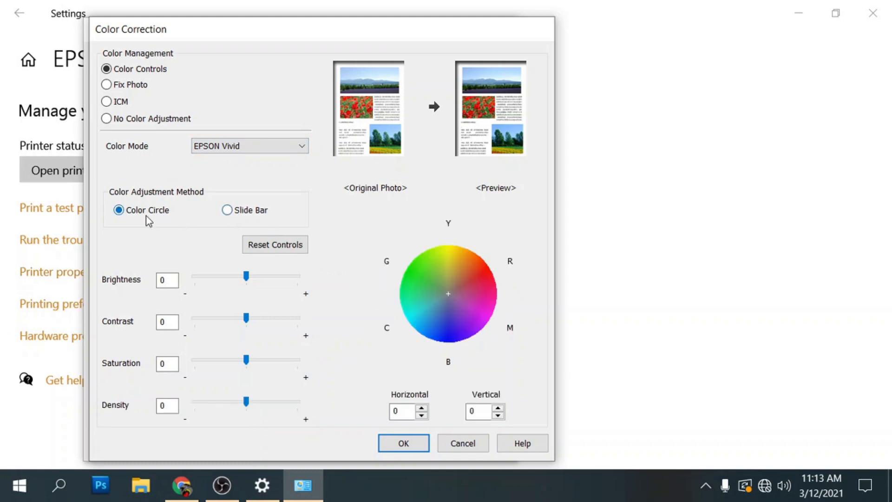
left_click(227, 210)
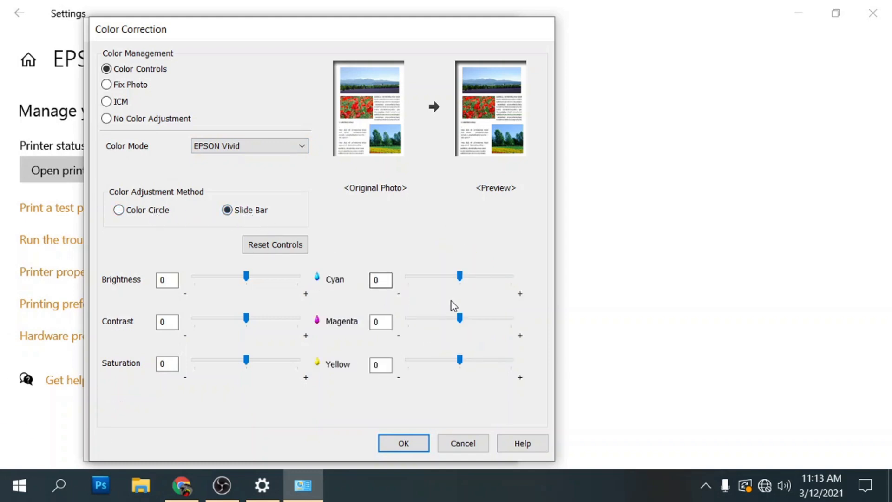
left_click(380, 279)
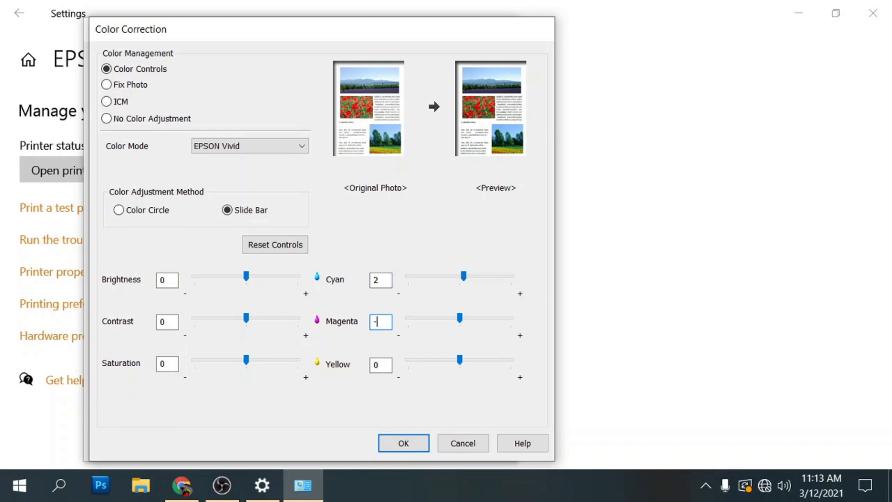
type("20")
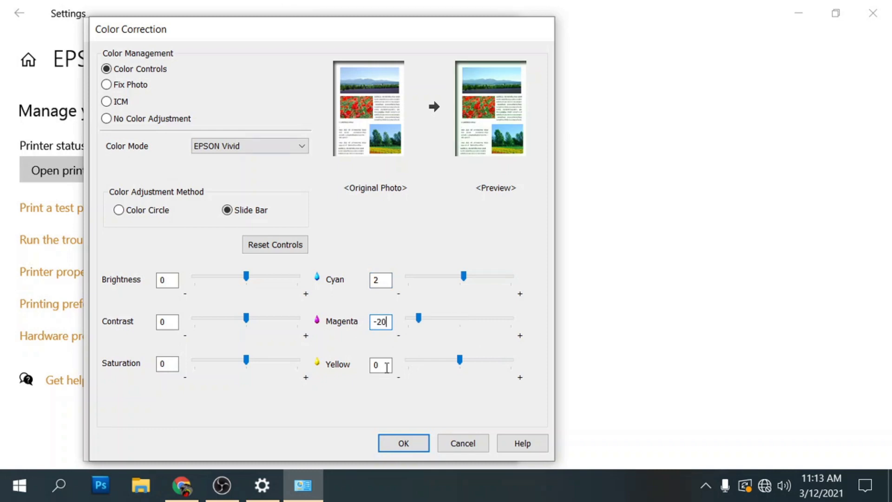
left_click(380, 365)
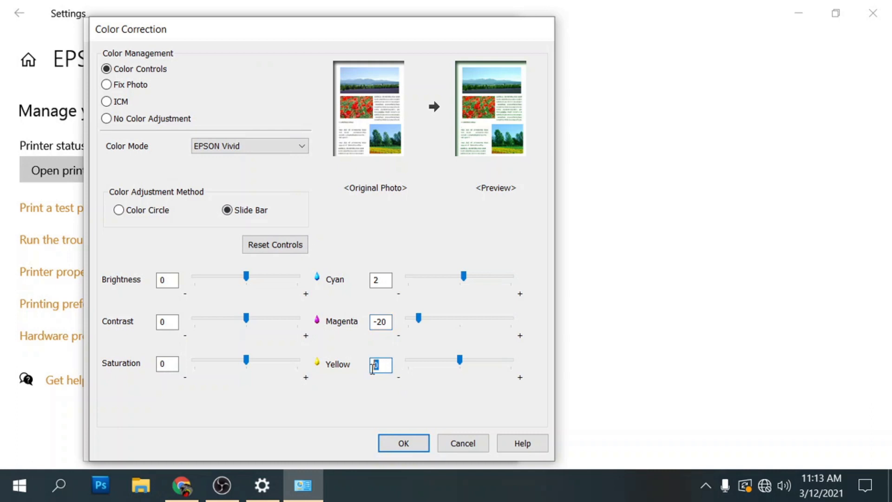
type("-15")
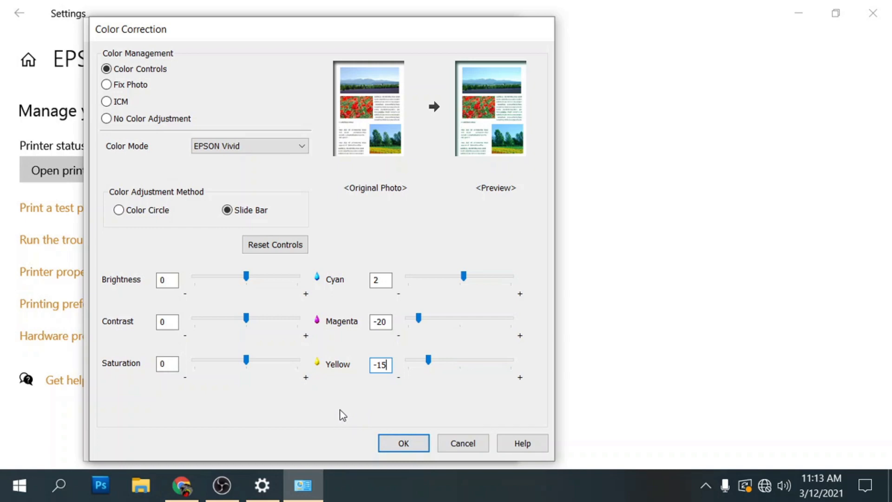
left_click(249, 145)
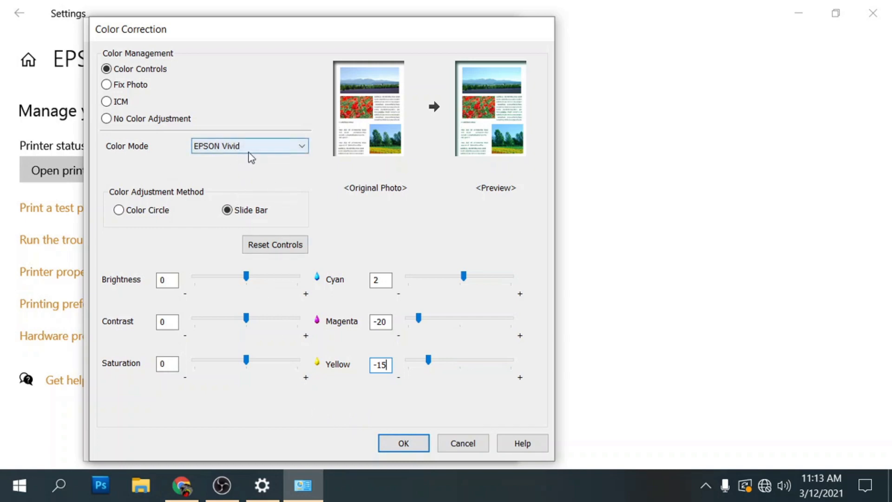
left_click(403, 442)
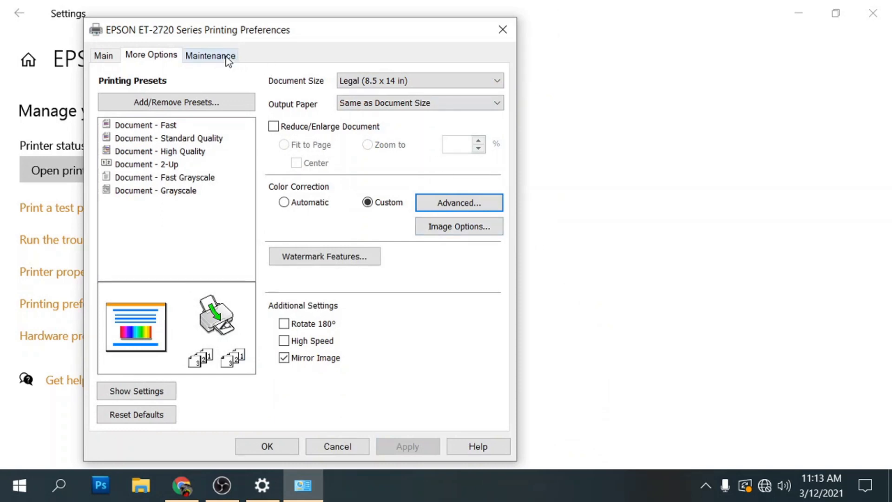
Step: Uncheck Enable EPSON Status Monitor 3 under Maintenance > Extended Settings and confirm
left_click(210, 55)
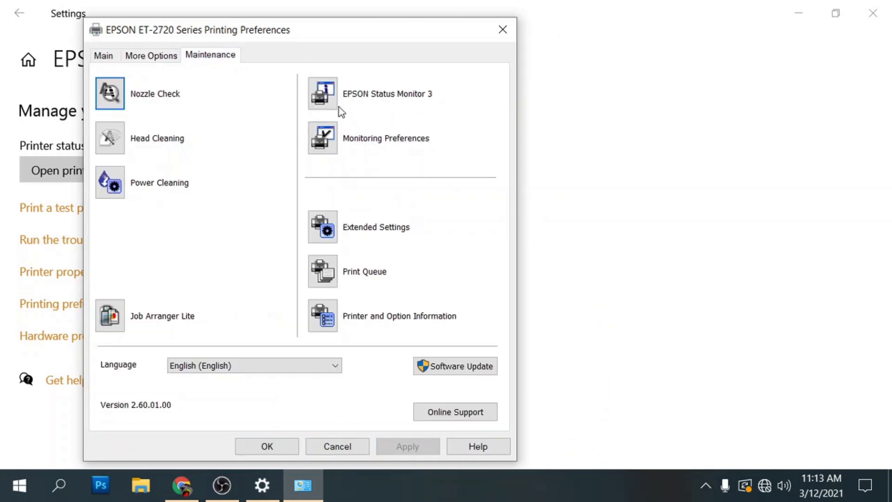
left_click(322, 226)
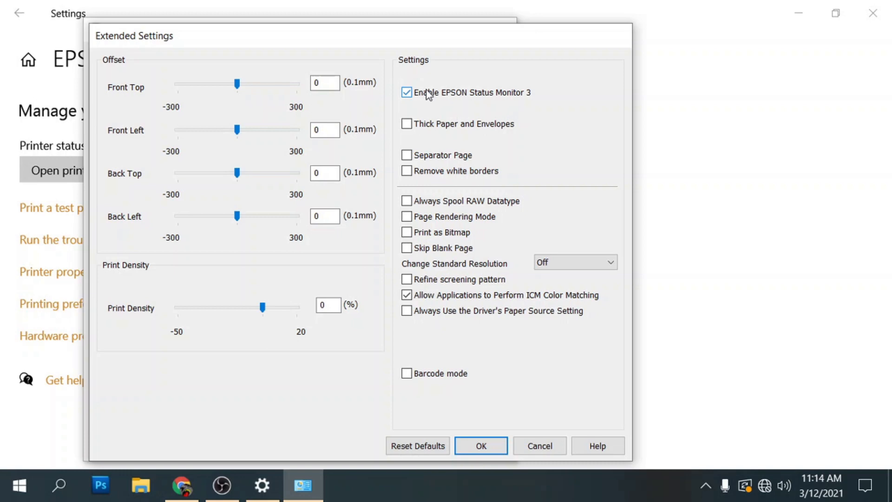
left_click(406, 92)
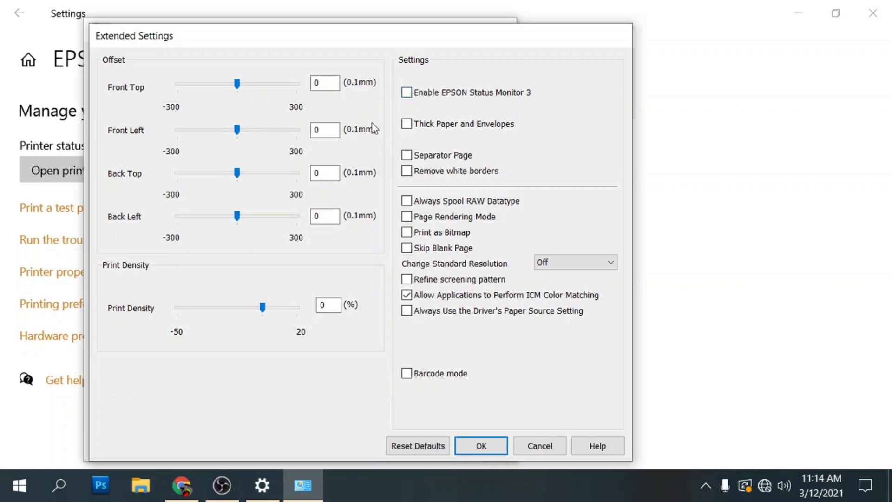
mouse_move(481, 445)
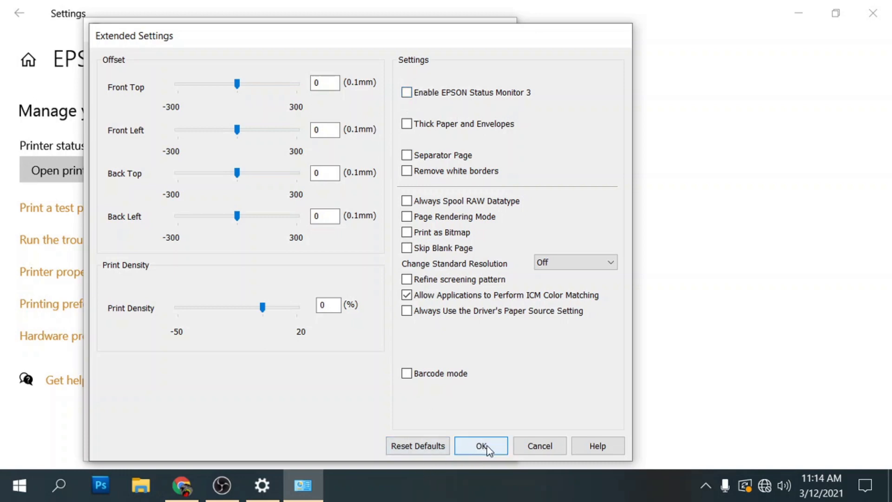
left_click(480, 446)
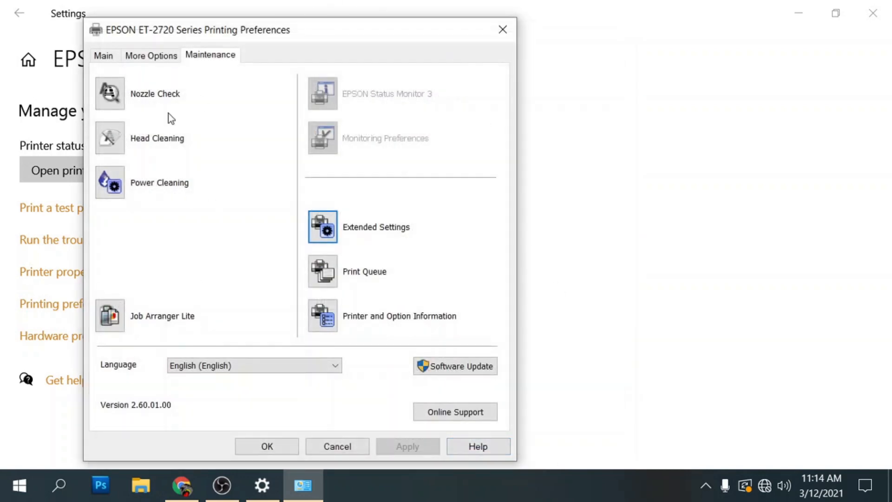
Step: Start a new driver preset named 'Asub 120g legal Epson Vivid'
left_click(150, 55)
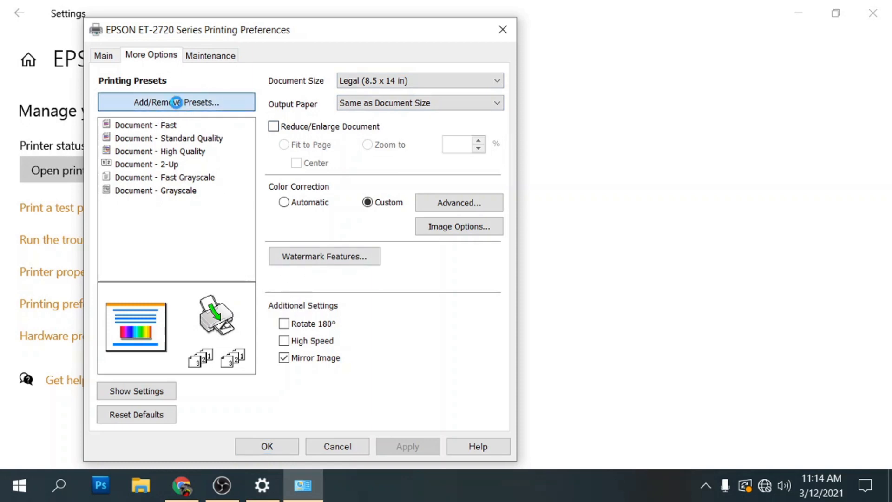
left_click(177, 102)
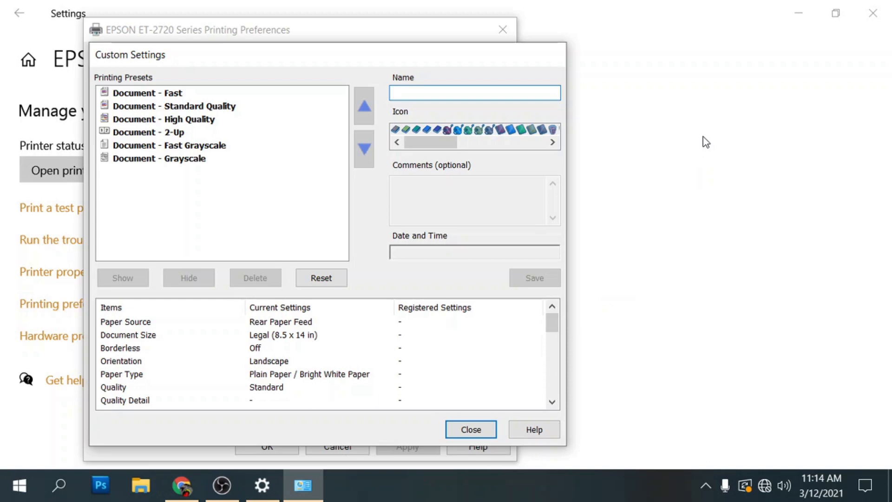
type("Asub")
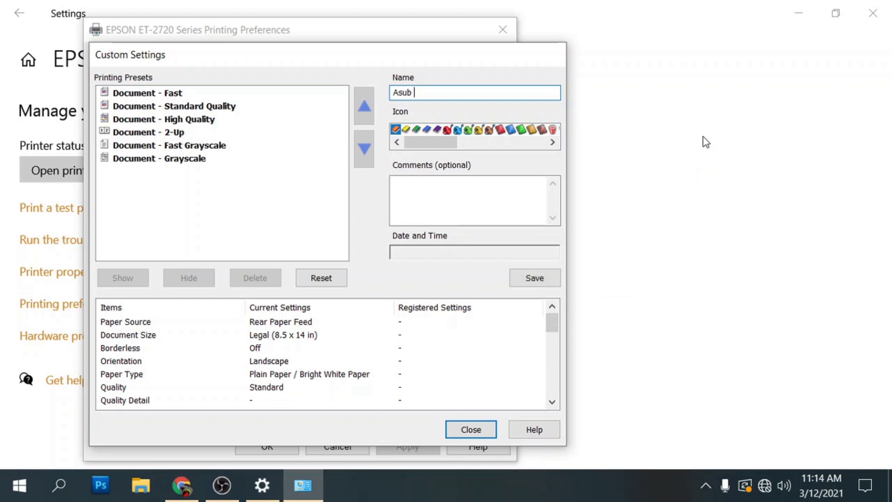
type("120g legal")
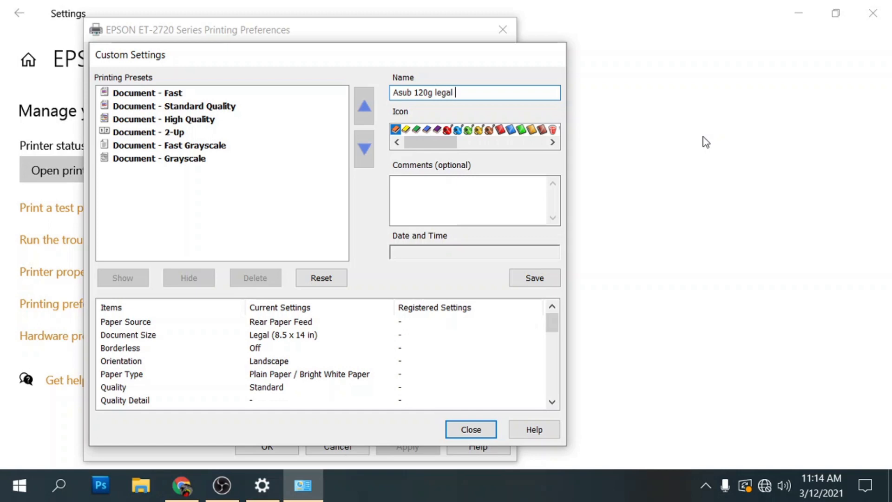
type("Epson V")
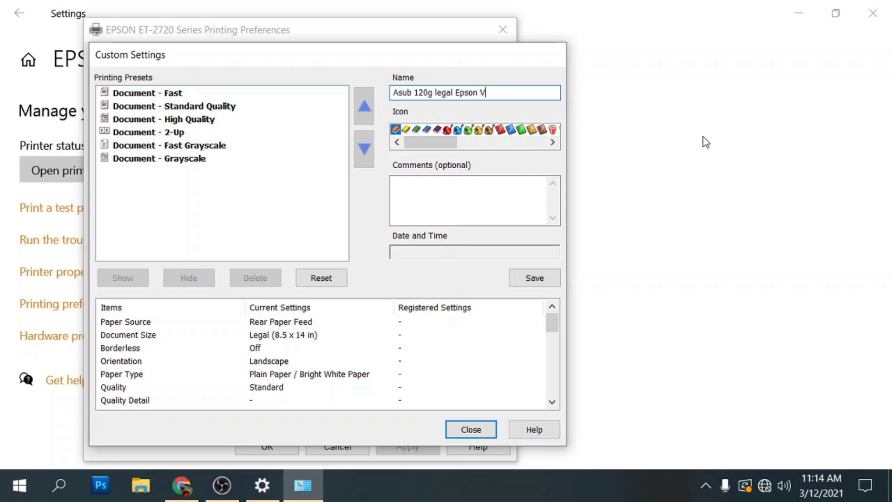
type("ivid")
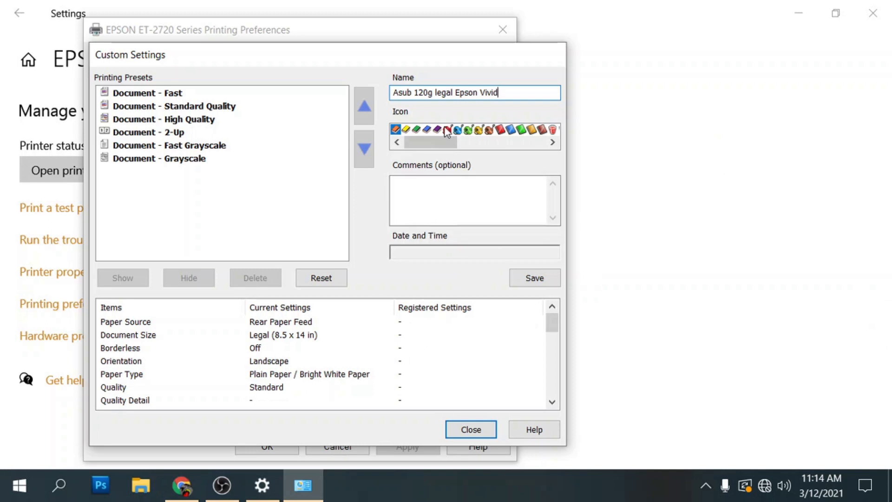
Step: Add comments 'Cyan: 2, magenta: -20, Yellow: -15' and save the preset
left_click(474, 199)
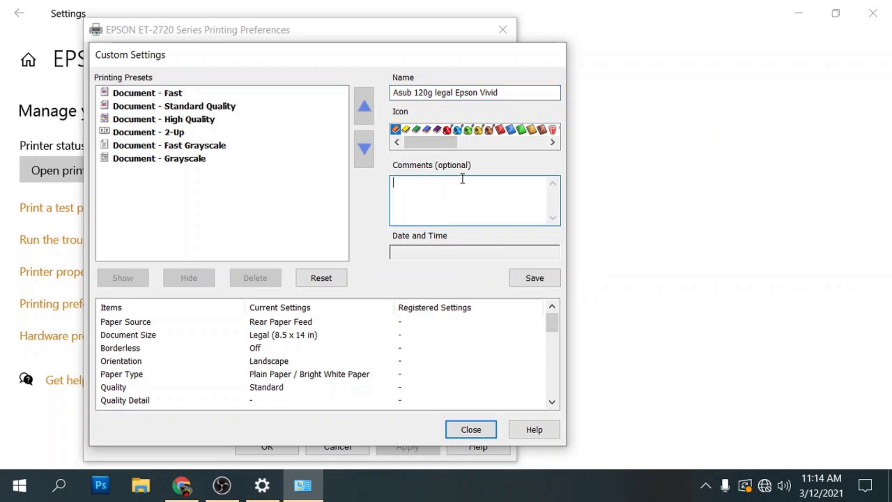
type("Cyan")
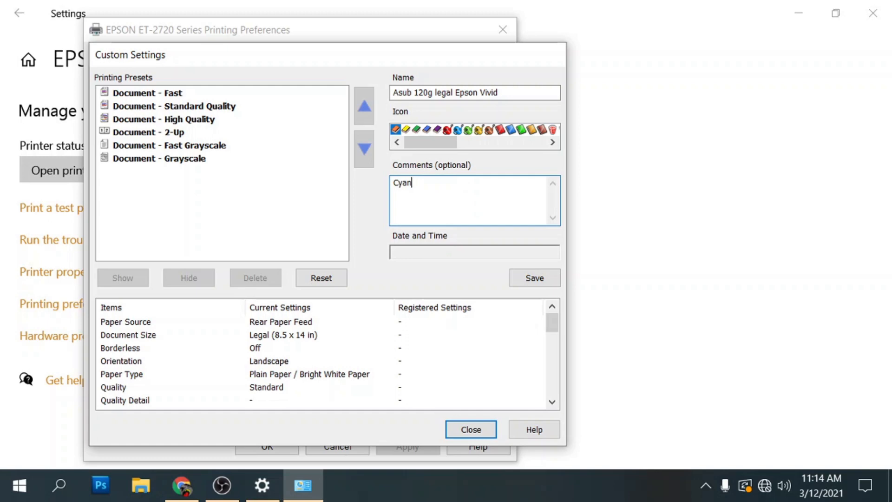
type(":2")
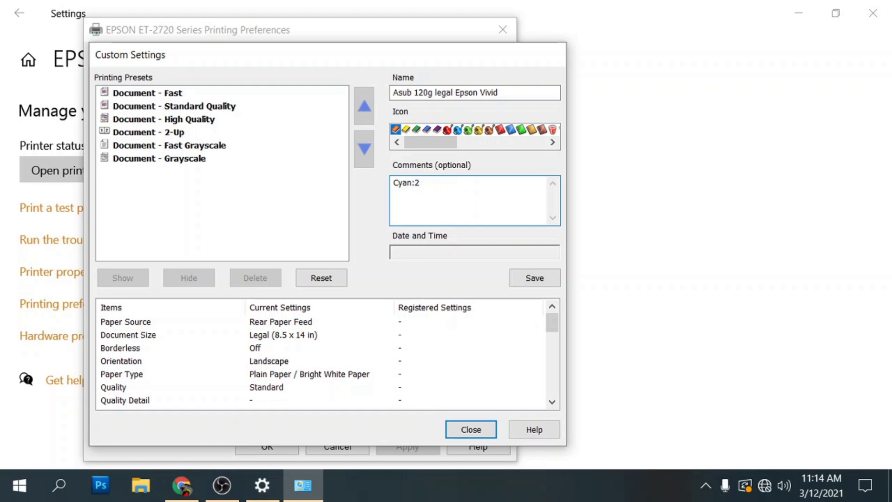
type("ma")
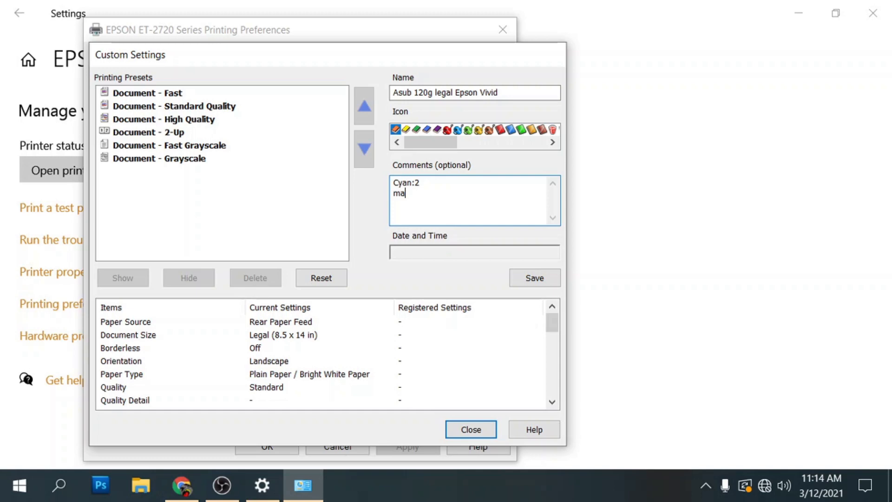
type("genta")
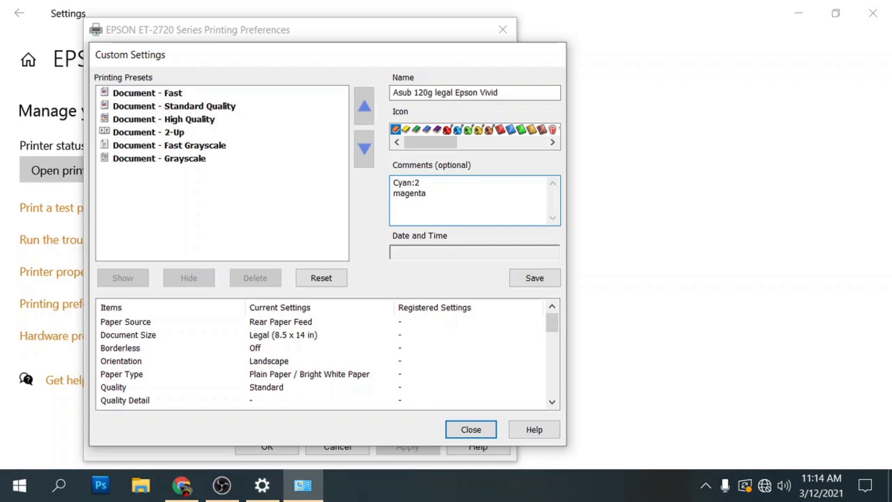
type(": -")
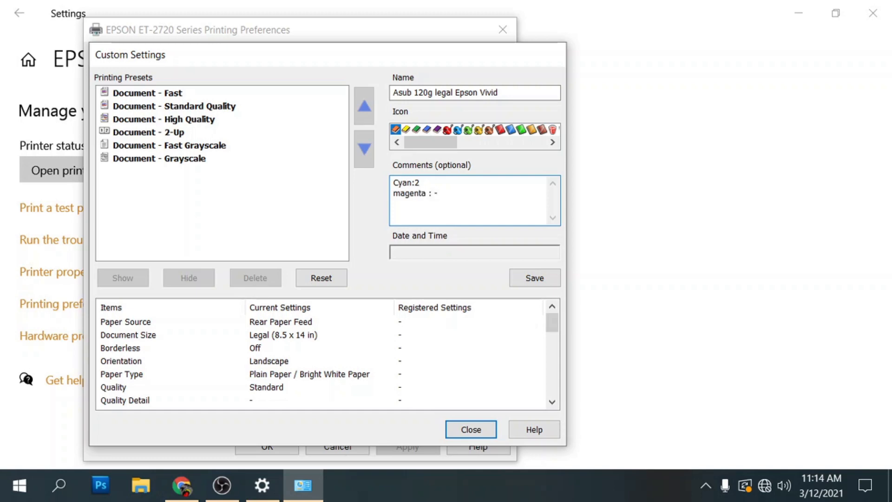
type("20")
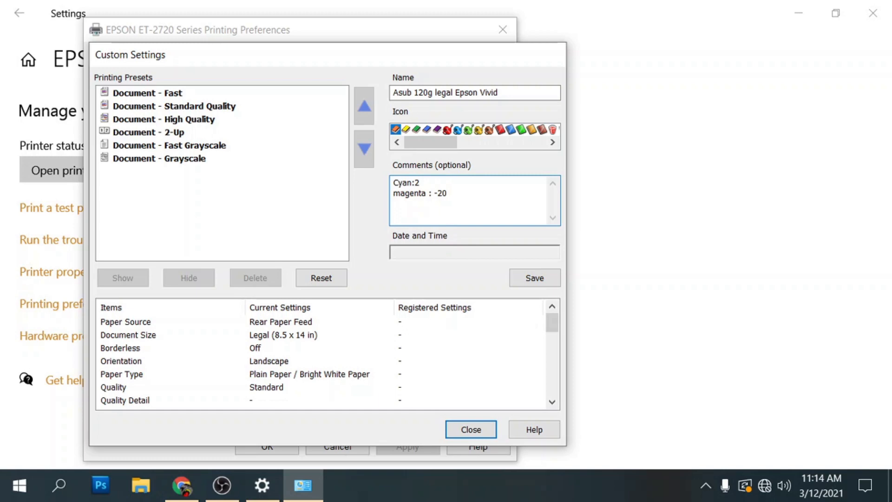
type("Yellow")
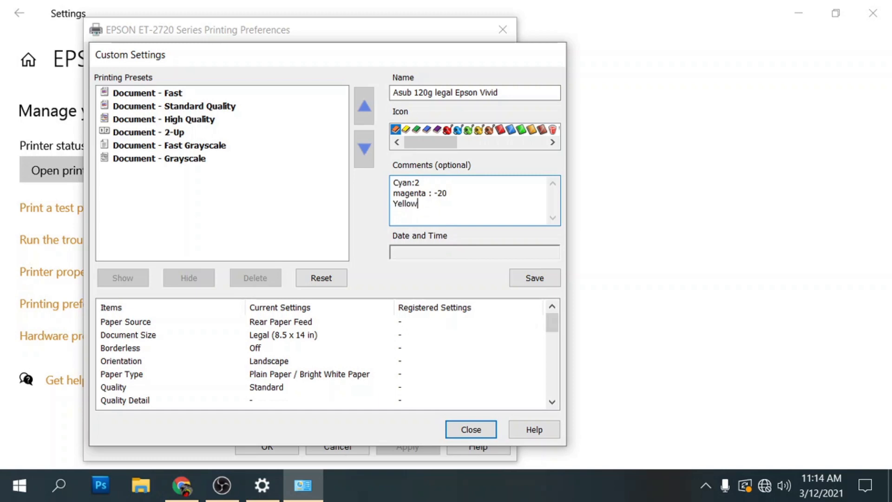
type(": -1")
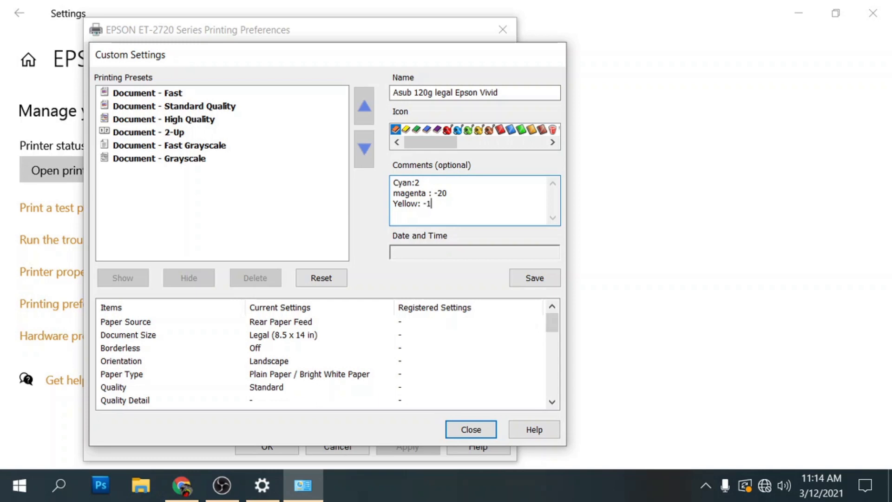
type("5")
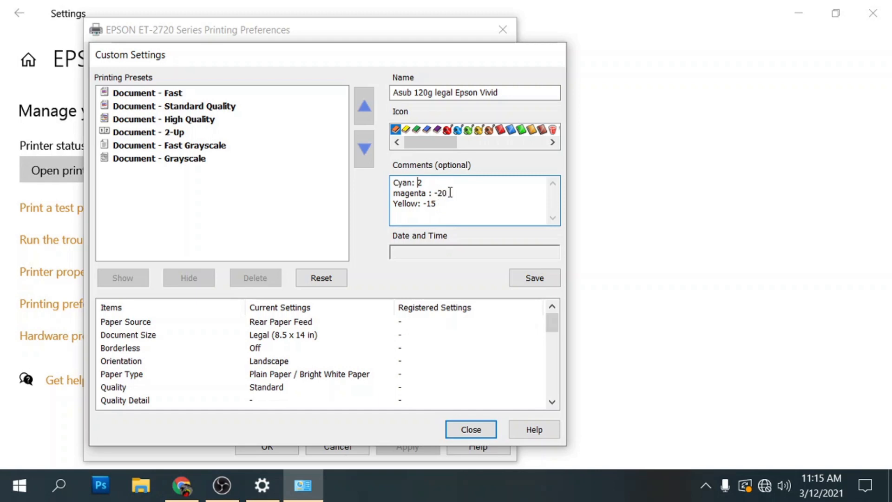
mouse_move(521, 214)
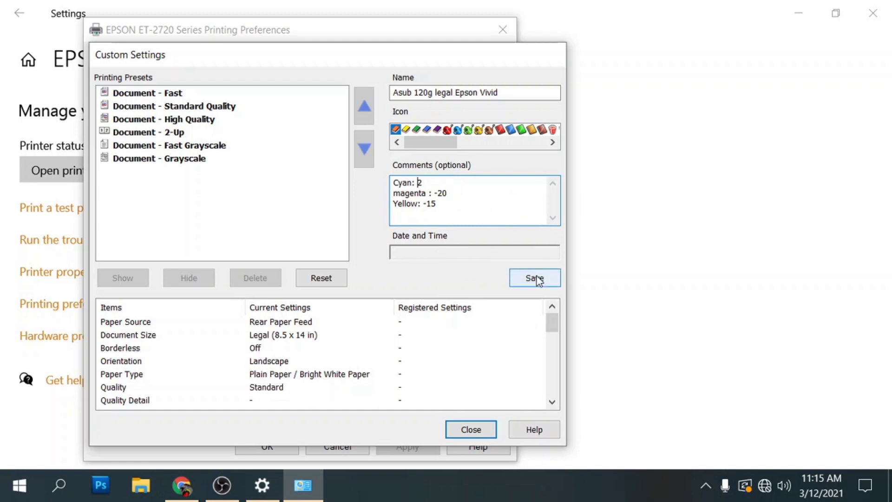
left_click(533, 278)
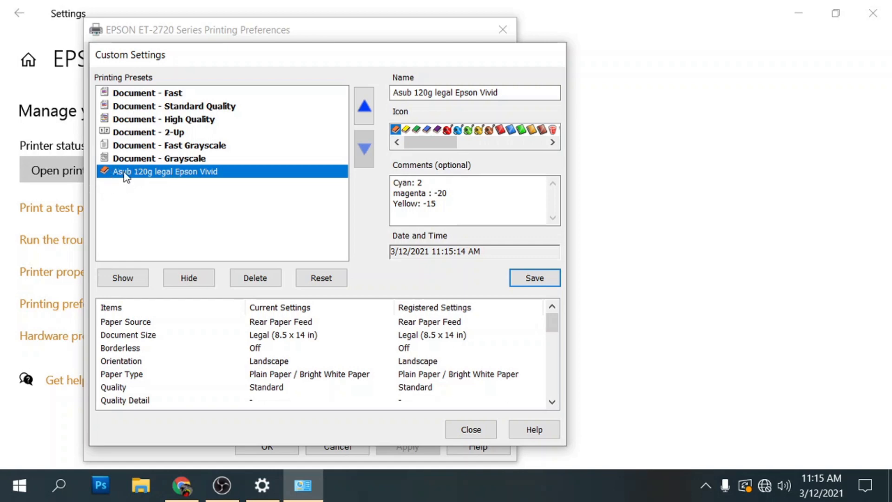
mouse_move(583, 307)
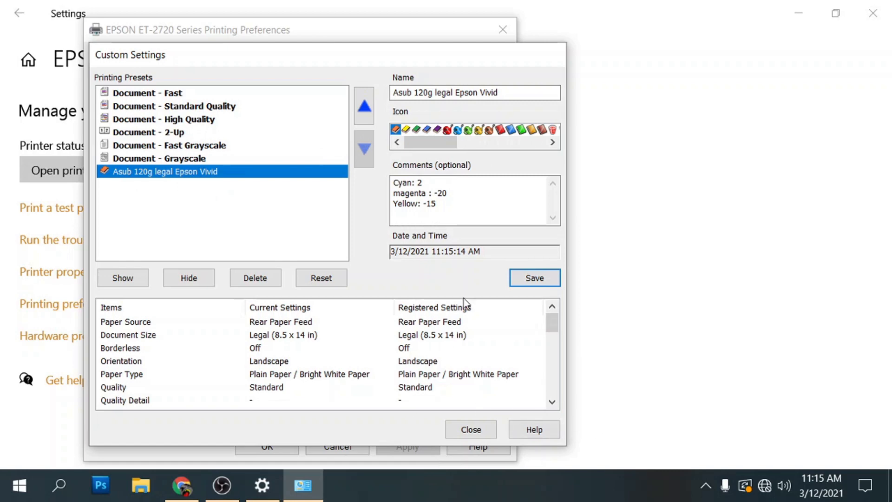
Step: Load the Asub 120g legal Epson Vivid preset and switch Main colour to Black/Grayscale
left_click(470, 429)
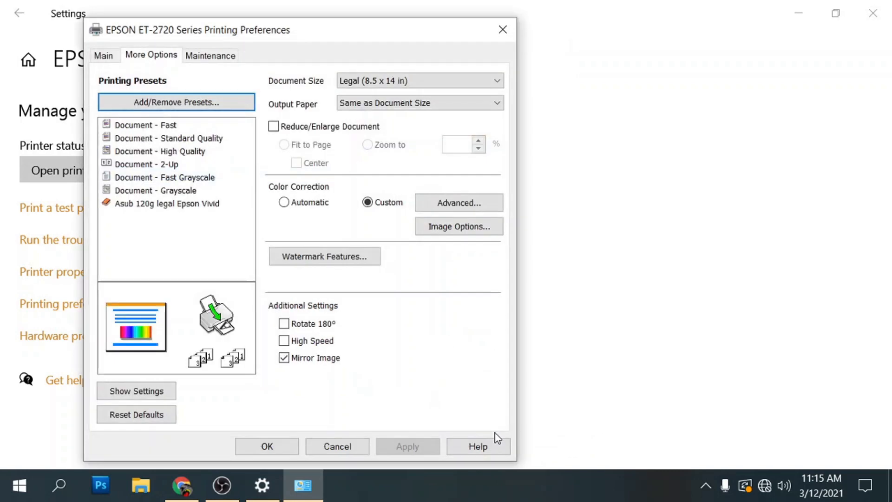
left_click(167, 203)
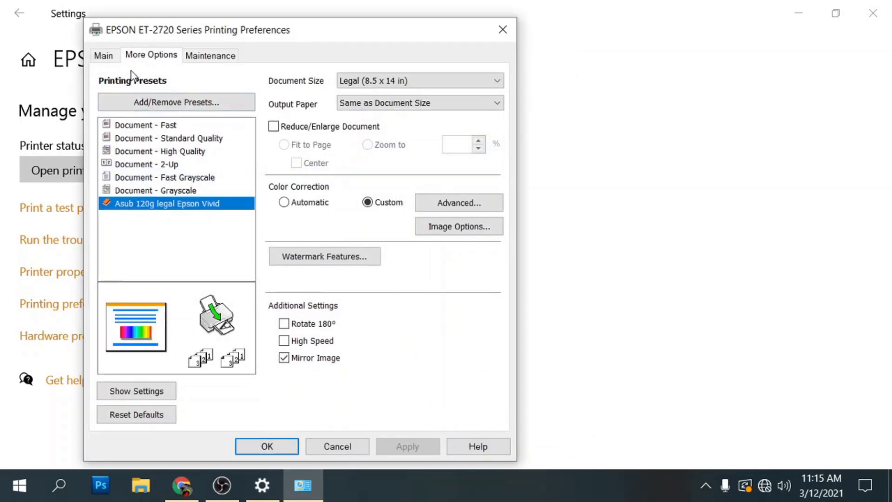
left_click(103, 55)
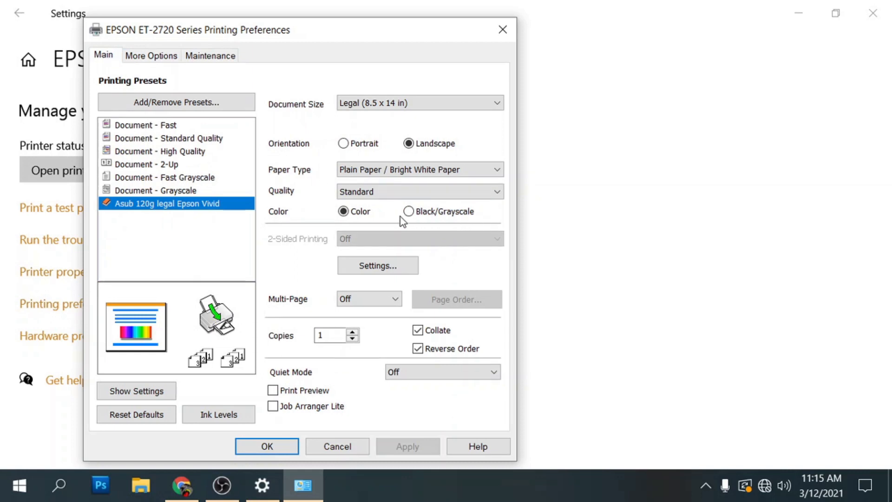
left_click(409, 211)
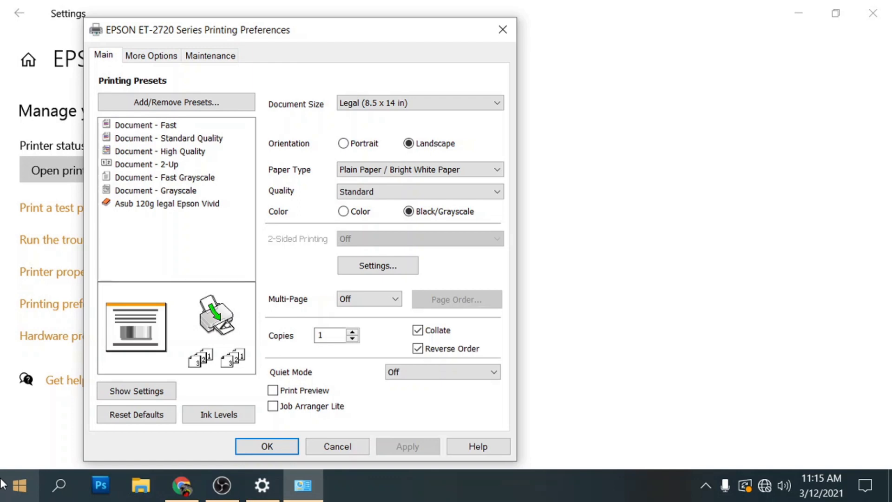
mouse_move(327, 109)
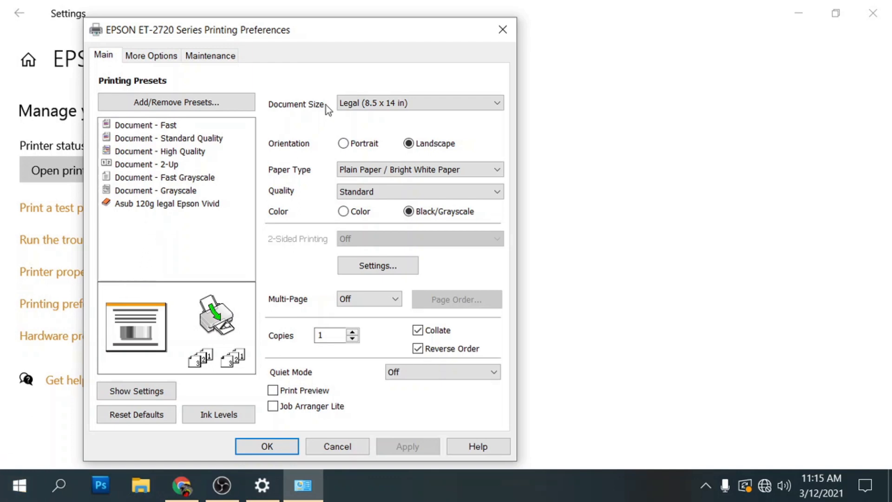
mouse_move(179, 95)
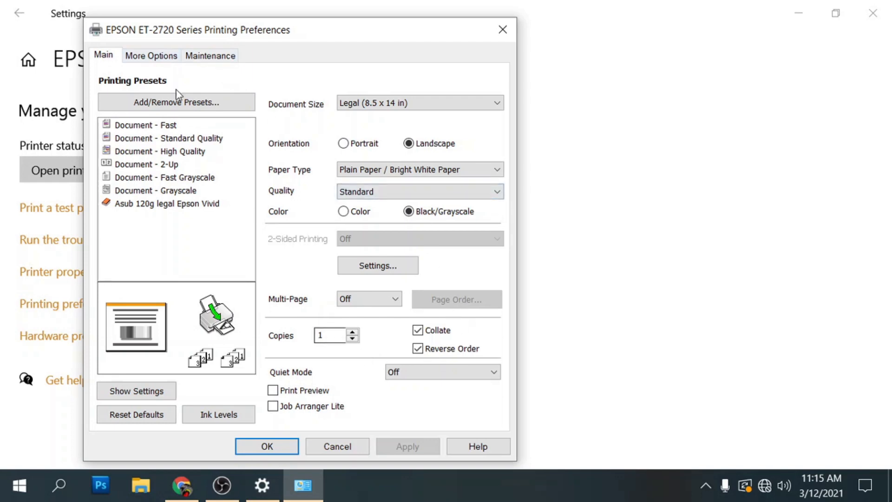
Step: Save the grayscale settings as a new preset named 'Asub 120g Legal B/W'
left_click(176, 101)
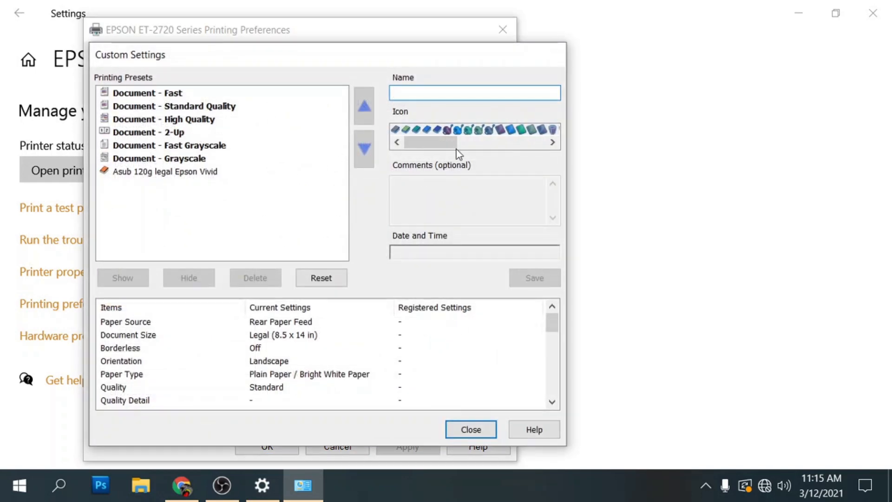
type("Asub 120")
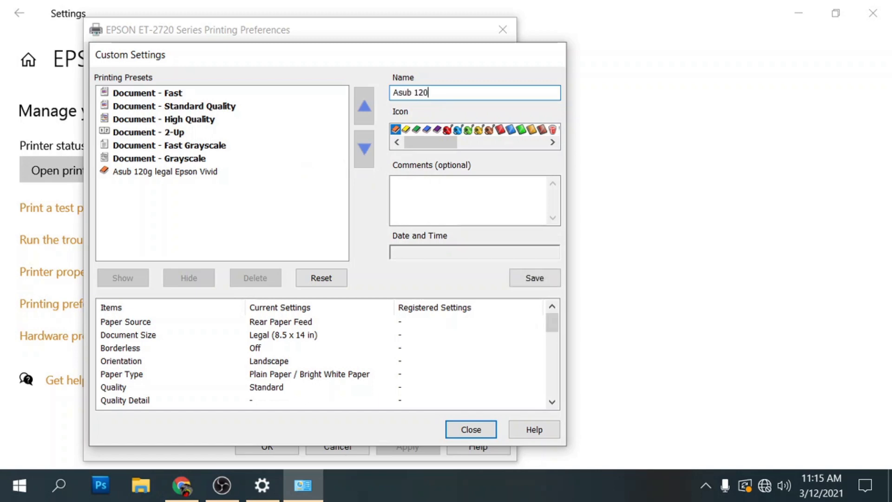
type("g")
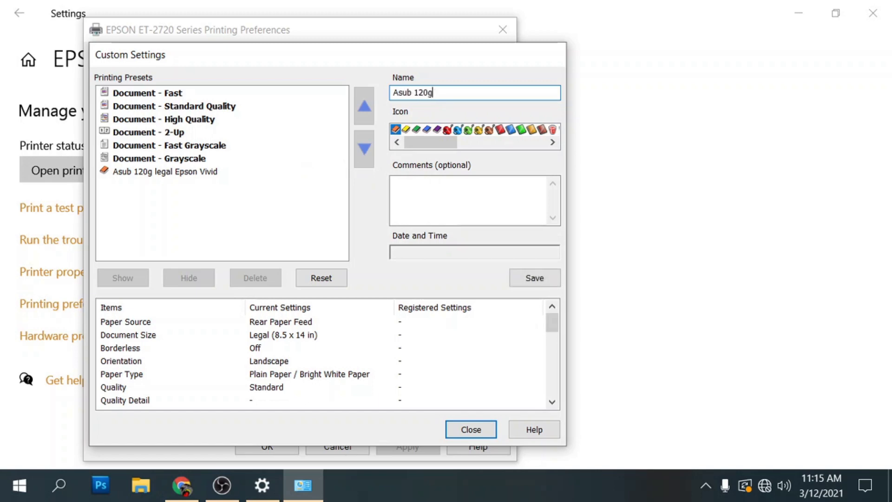
type("Legal")
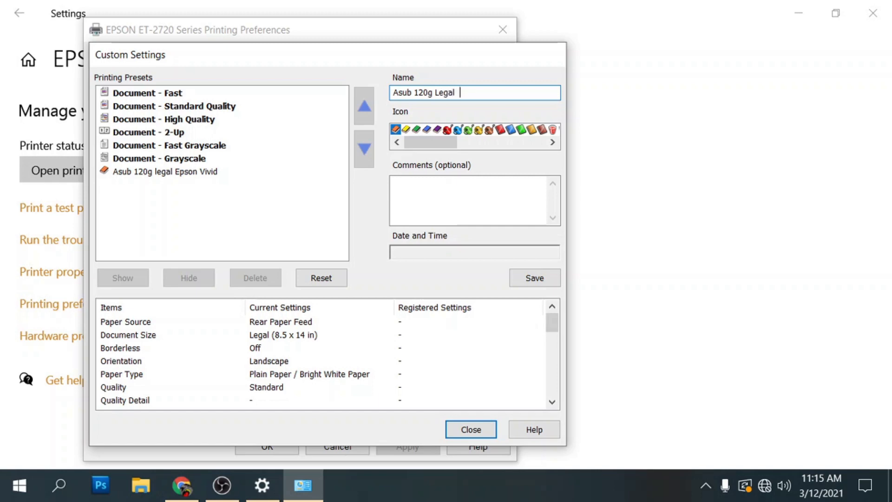
type("B")
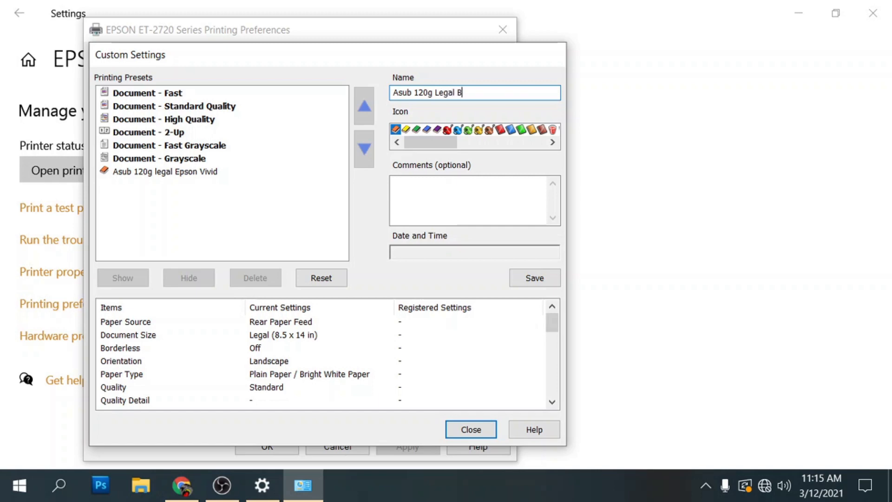
type("/W")
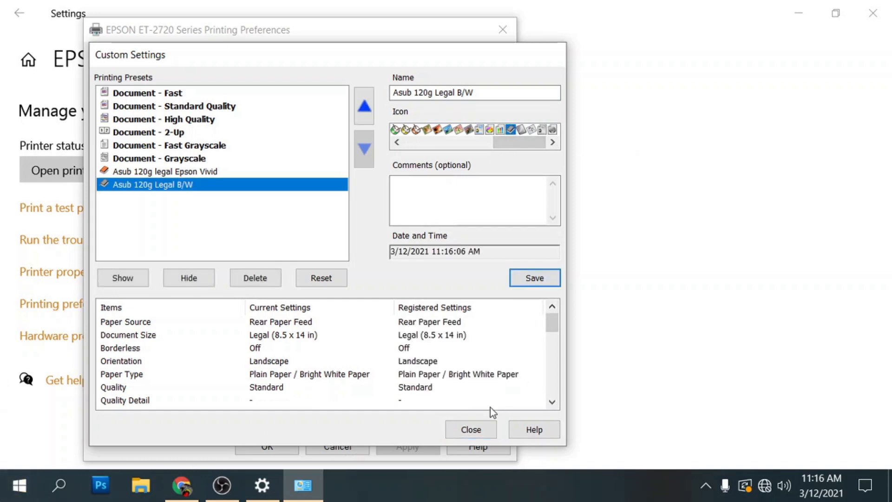
left_click(471, 428)
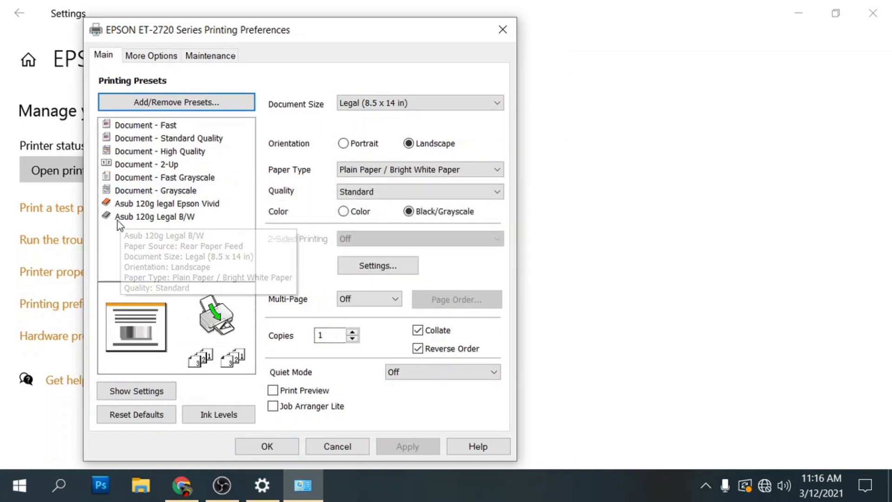
Step: Select the Asub 120g Legal B/W preset and apply the preferences
left_click(166, 203)
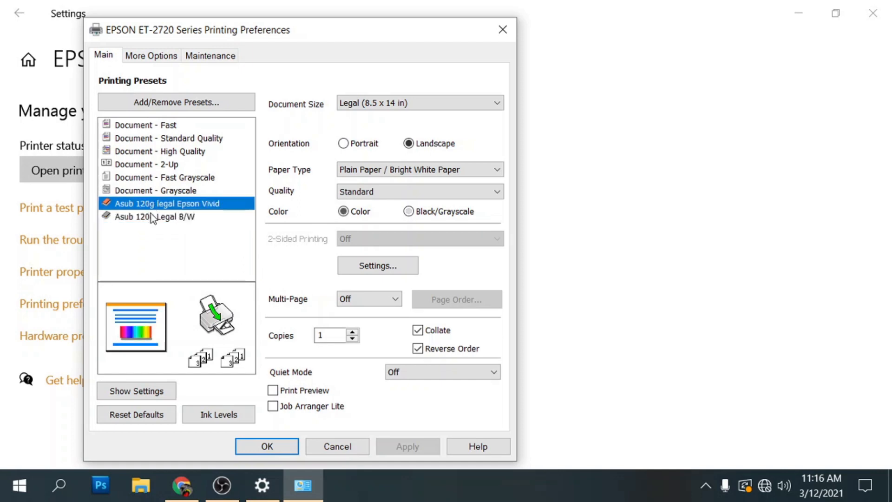
left_click(164, 216)
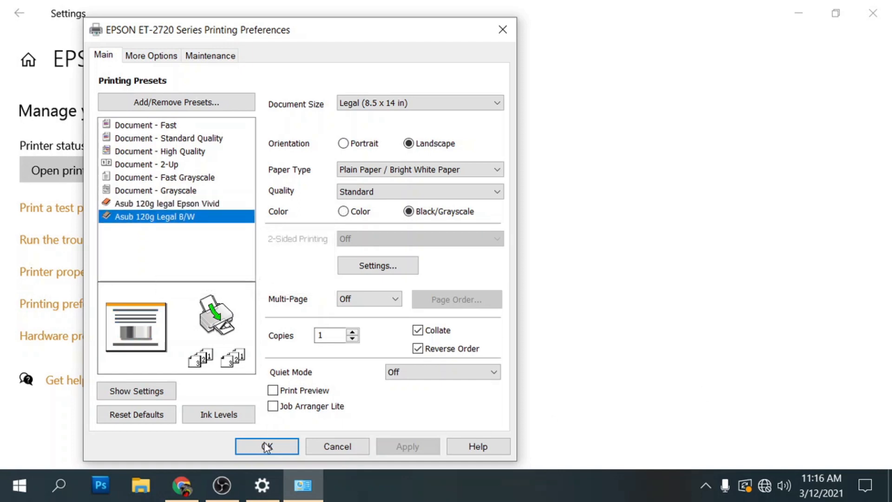
left_click(266, 446)
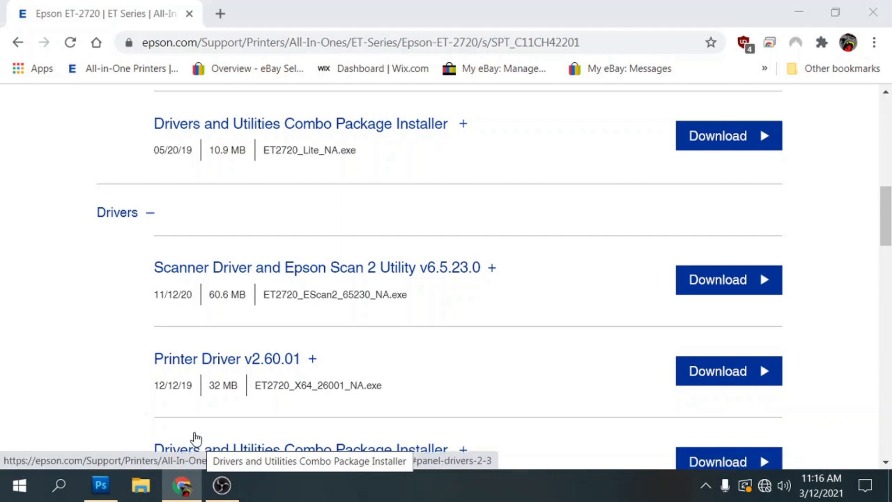
mouse_move(120, 494)
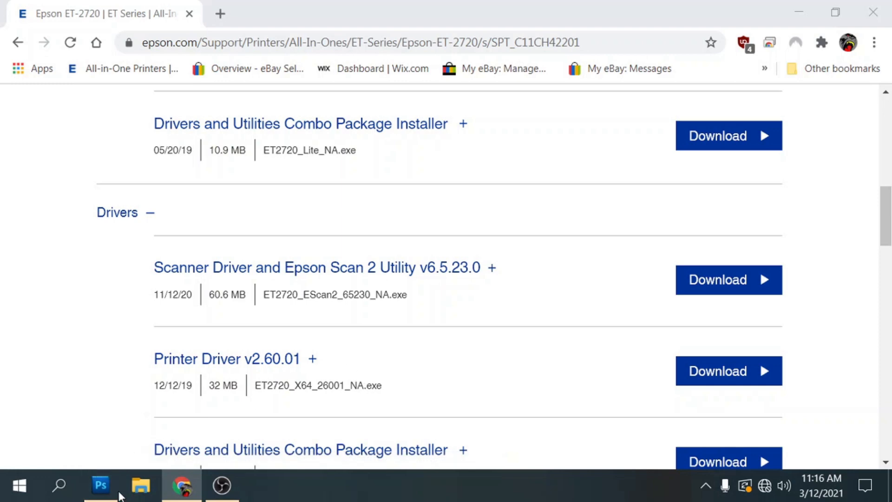
mouse_move(119, 460)
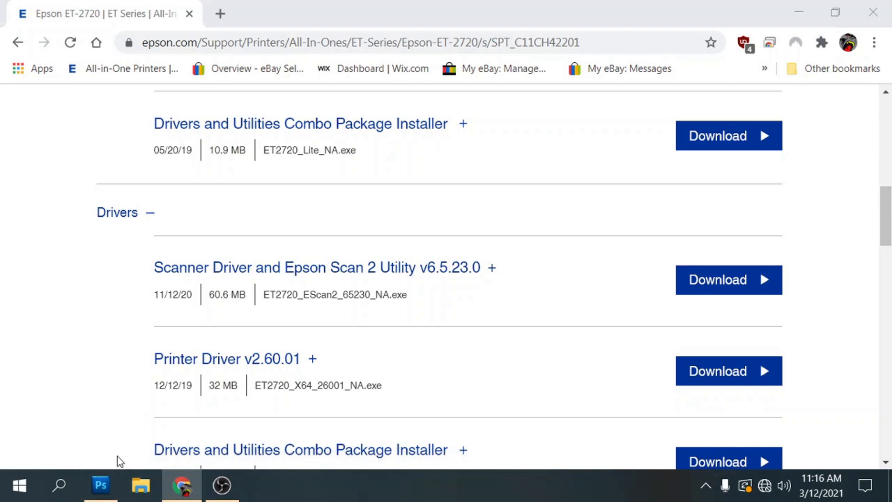
Step: Launch Photoshop CS5 from the taskbar and let the splash screen load
left_click(101, 485)
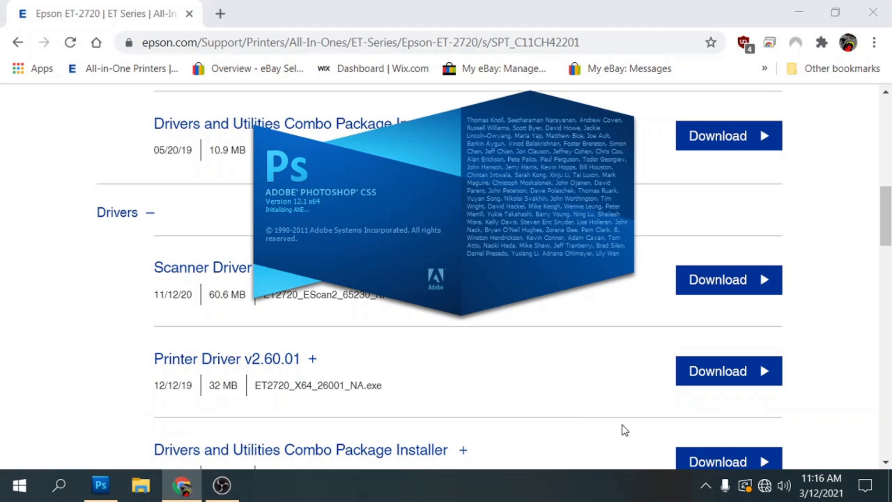
left_click(705, 485)
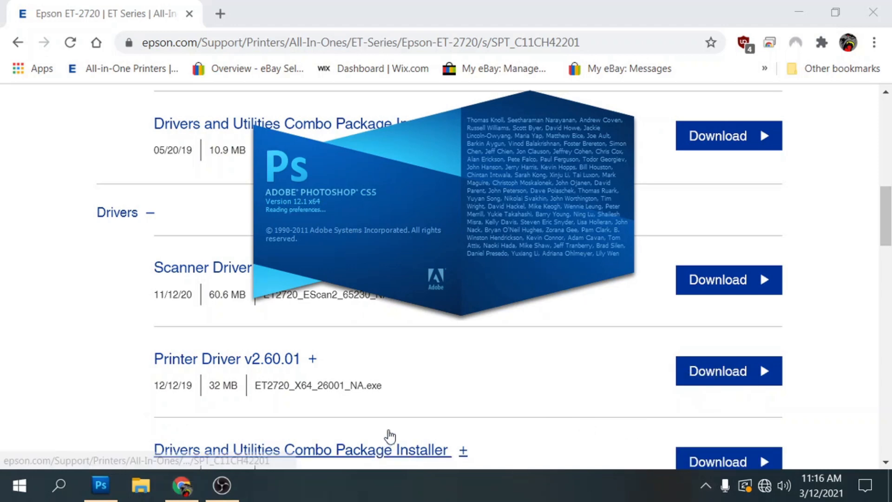
mouse_move(397, 417)
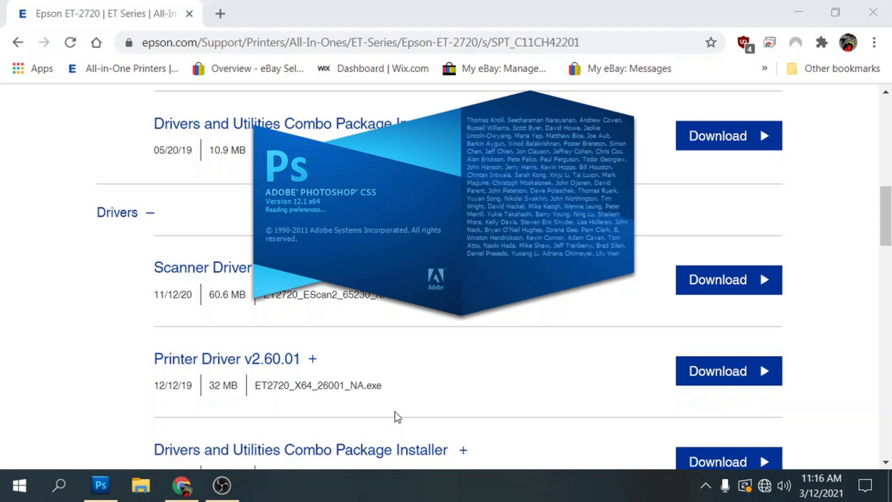
mouse_move(669, 440)
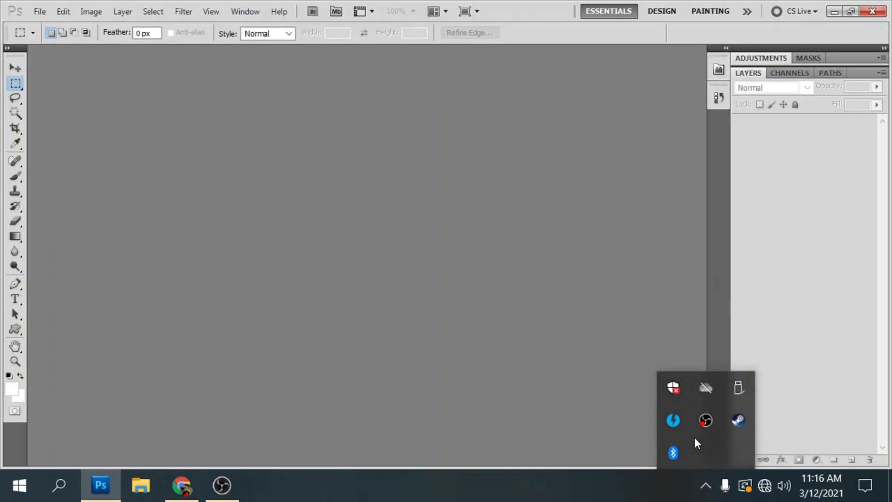
mouse_move(540, 113)
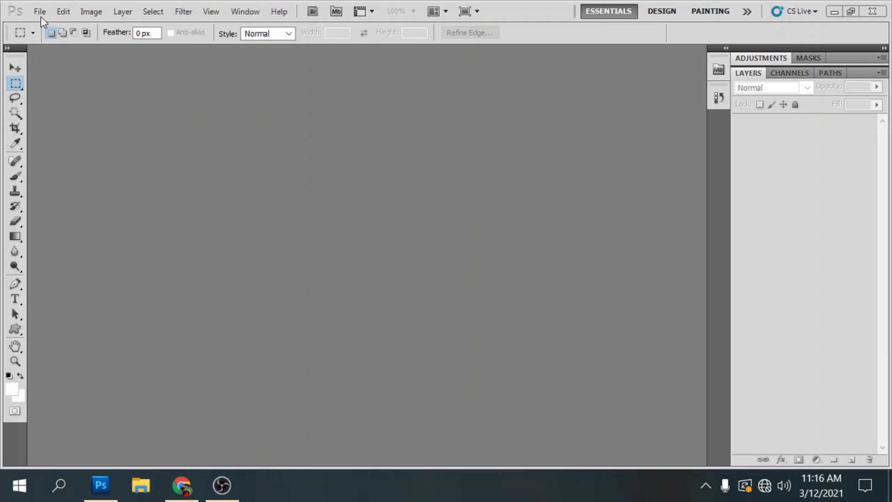
Step: Open tribe3d_ihone11.psd through the File menu, then reopen the File menu
left_click(40, 11)
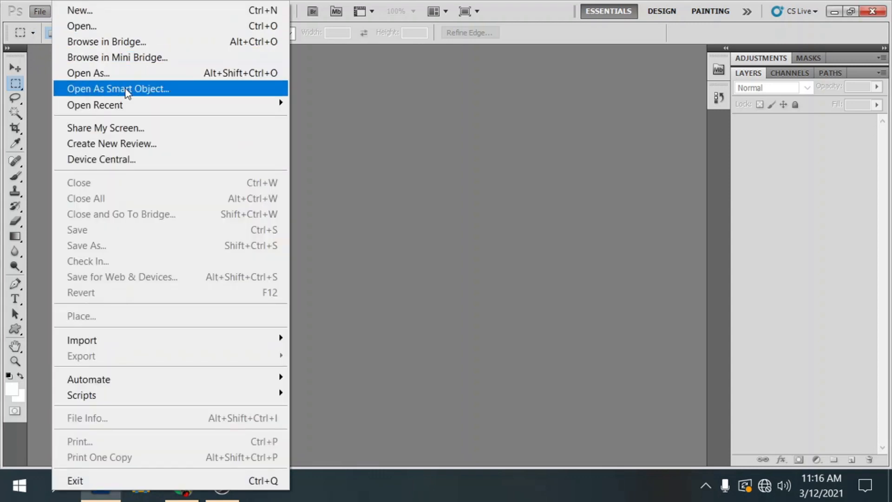
mouse_move(94, 105)
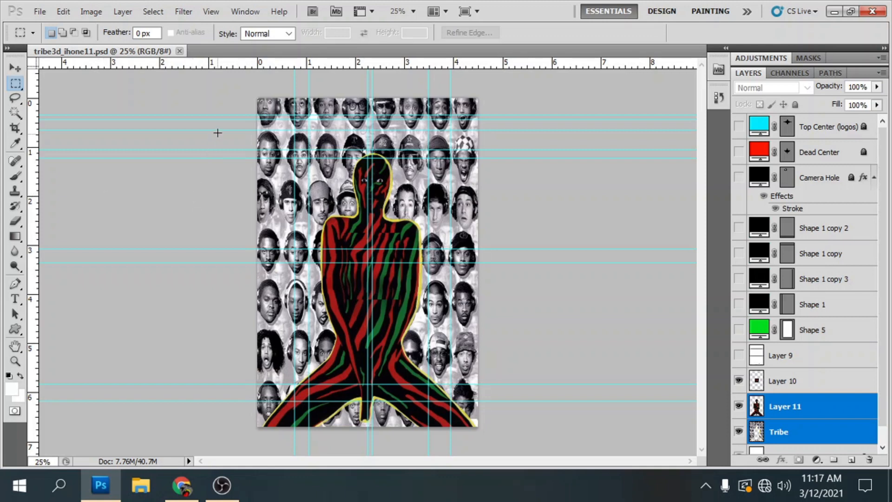
mouse_move(273, 92)
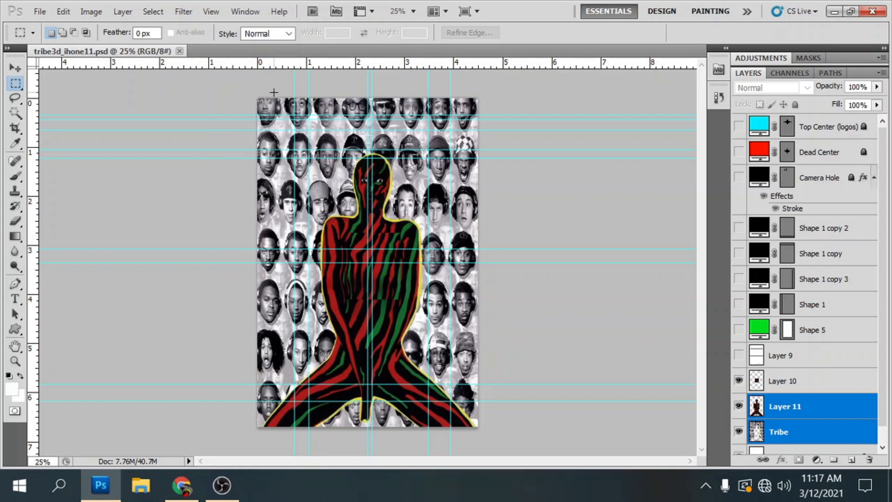
mouse_move(548, 167)
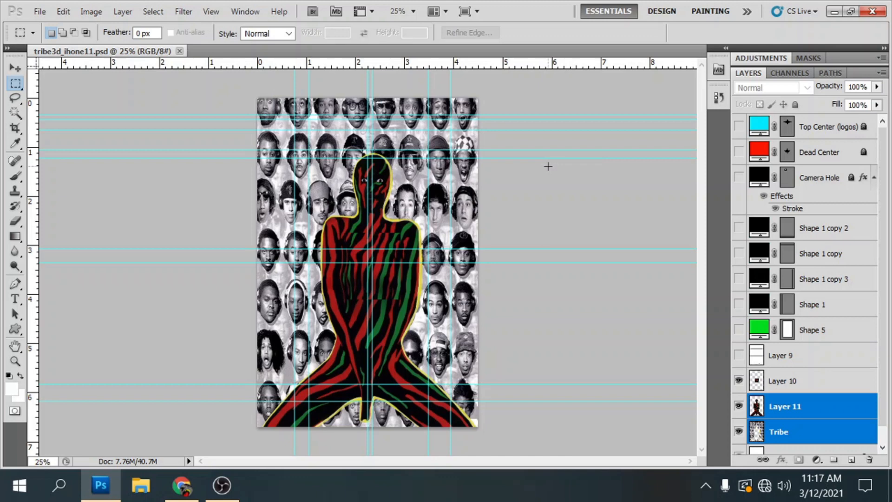
mouse_move(512, 257)
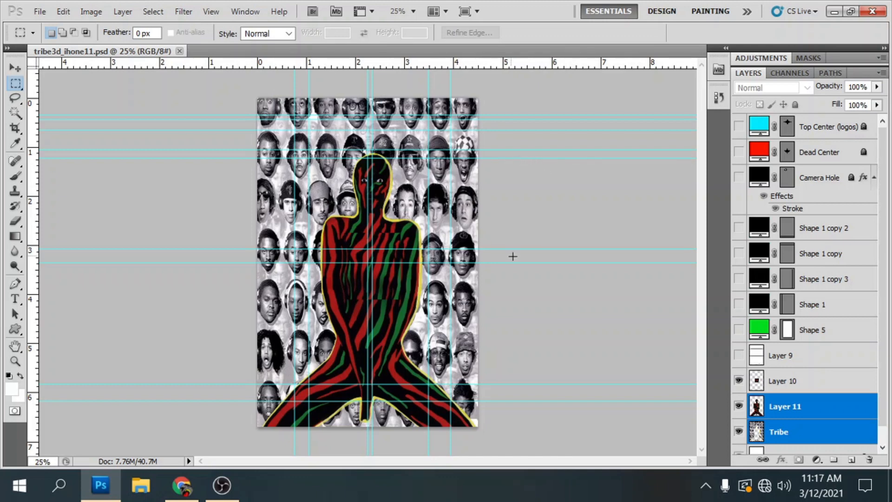
mouse_move(182, 67)
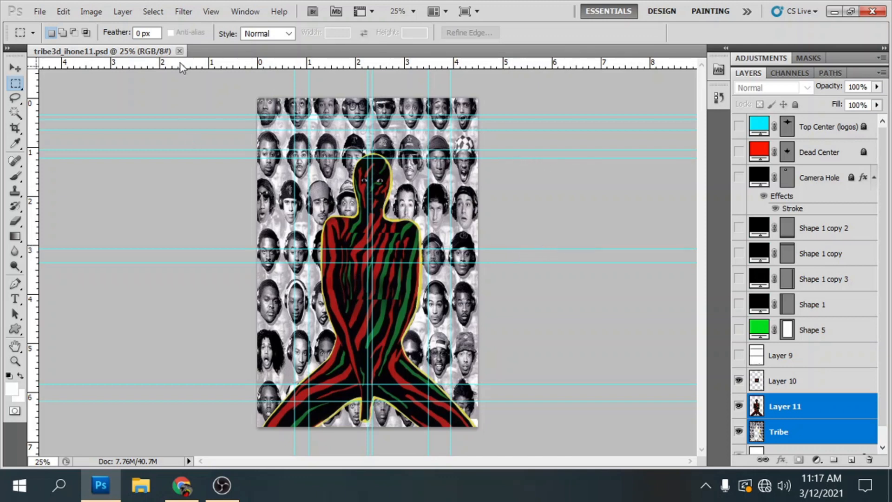
left_click(39, 11)
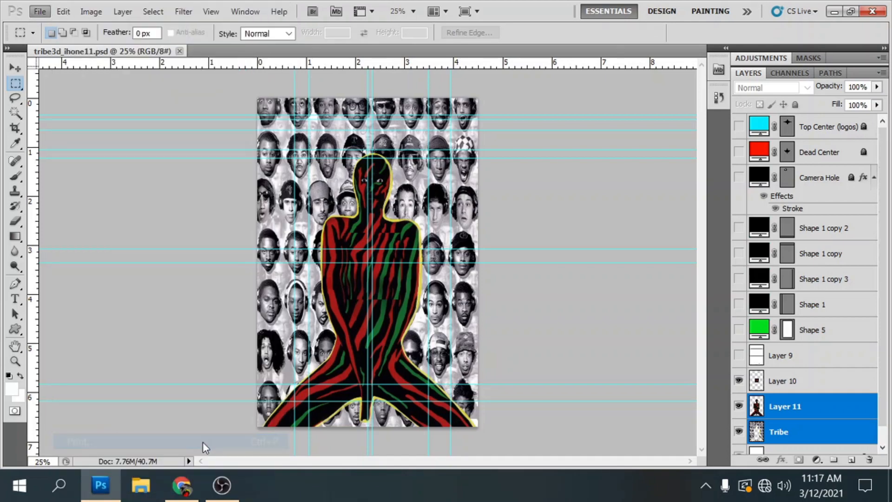
left_click(39, 11)
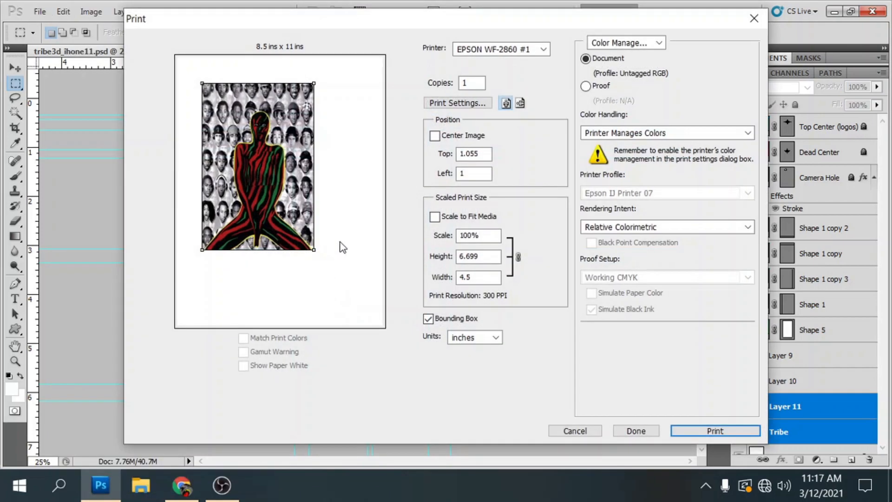
left_click(501, 48)
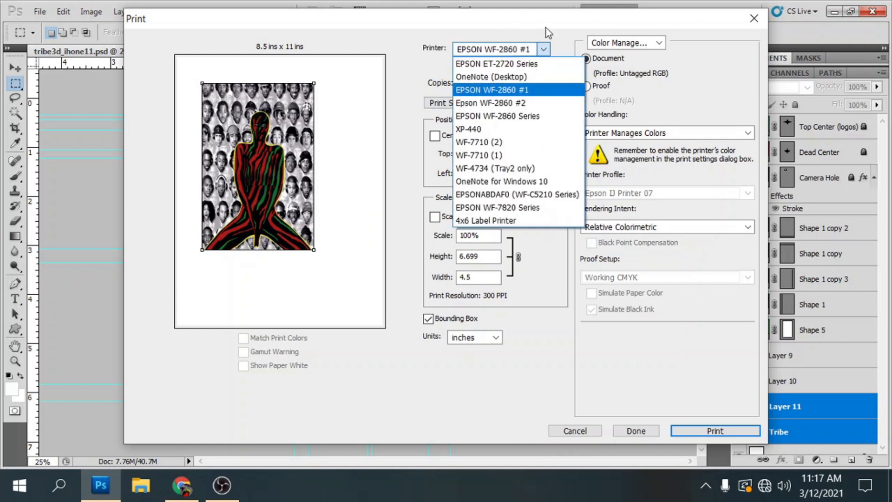
left_click(491, 90)
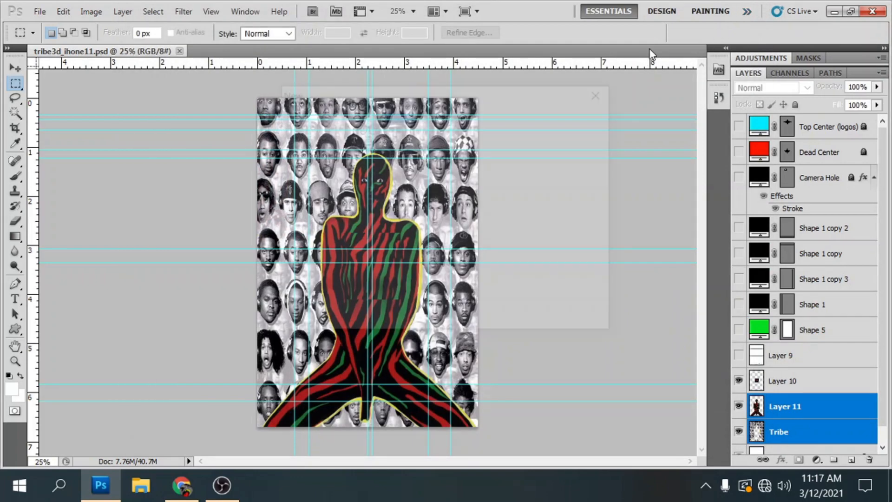
Step: Create a 14 × 8.5 in, 300 ppi canvas and paste the tribe design in as Layer 1
left_click(39, 11)
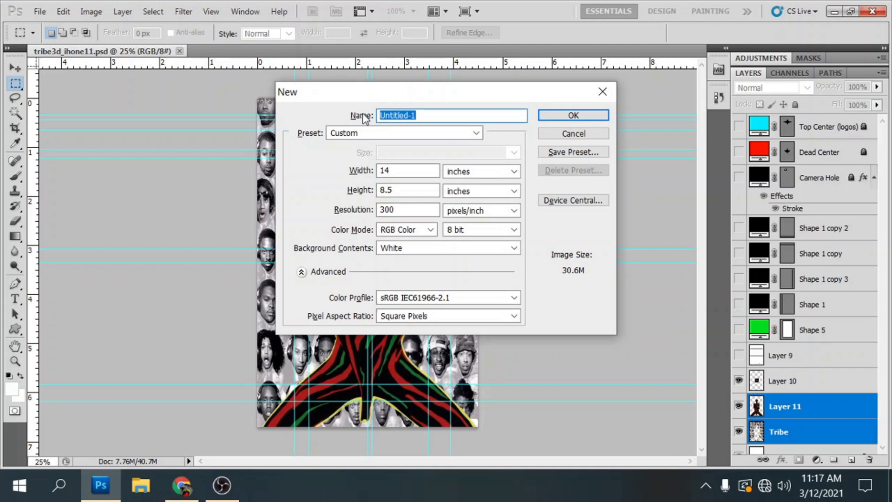
left_click(573, 115)
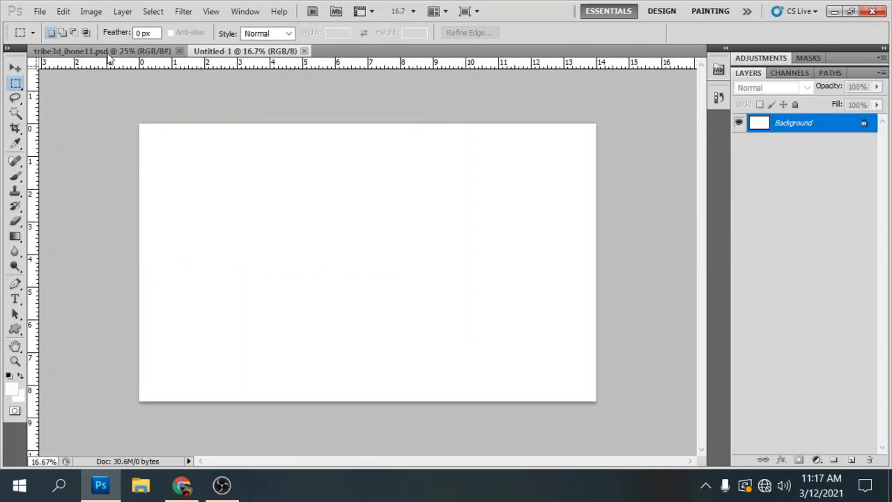
left_click(85, 51)
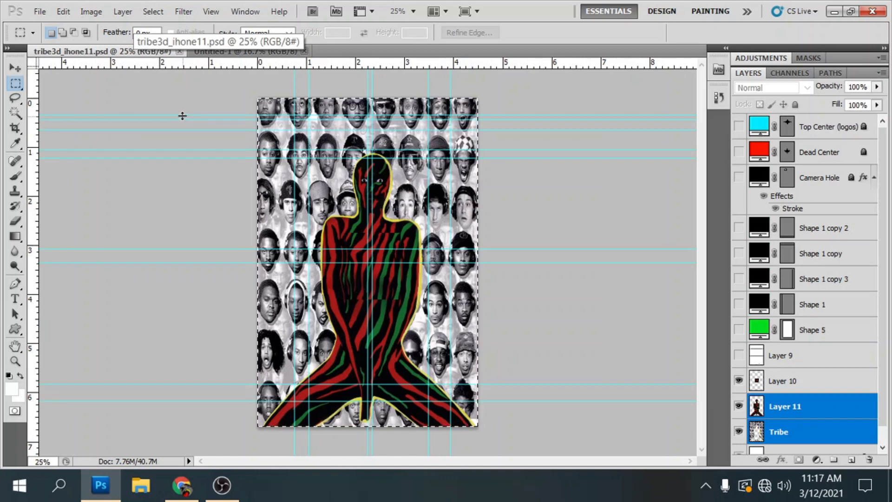
left_click(243, 51)
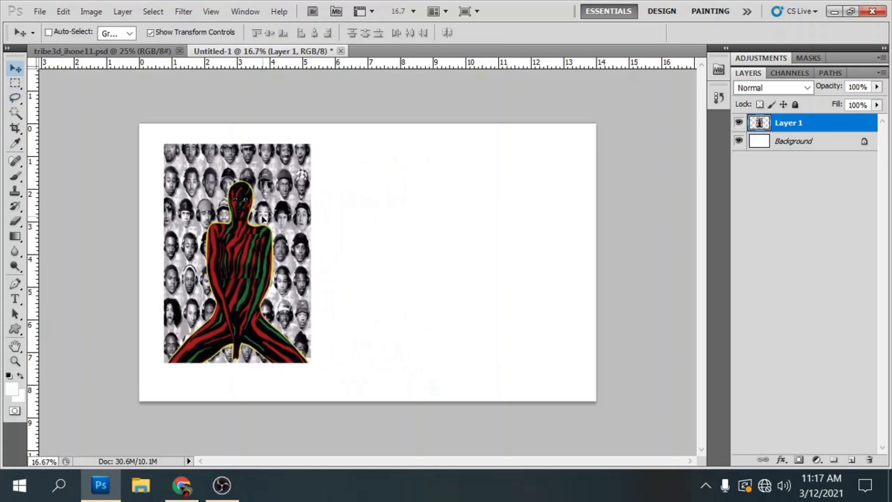
Step: Move Layer 1's design to the canvas's left side and select the middle copy
left_click_drag(236, 253, 212, 256)
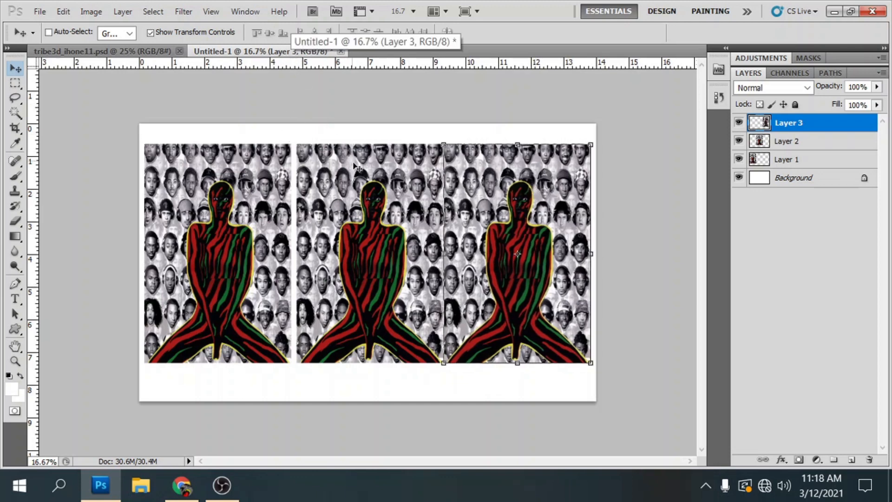
left_click(786, 140)
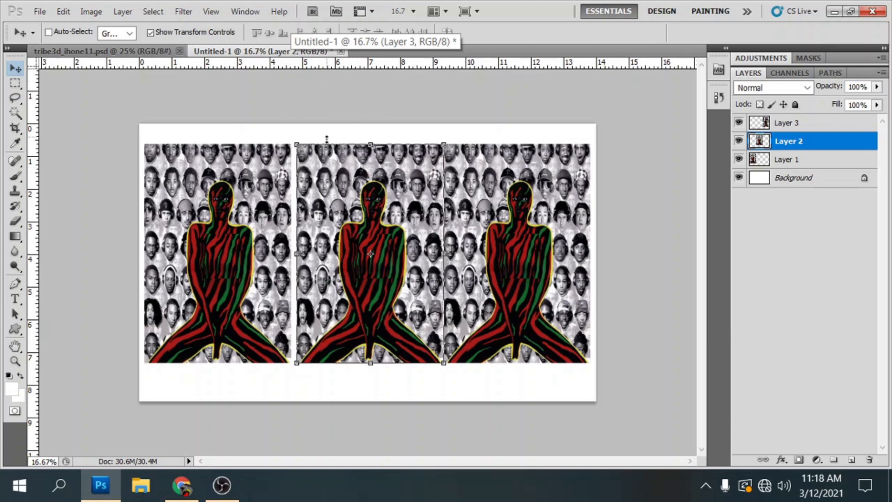
mouse_move(135, 64)
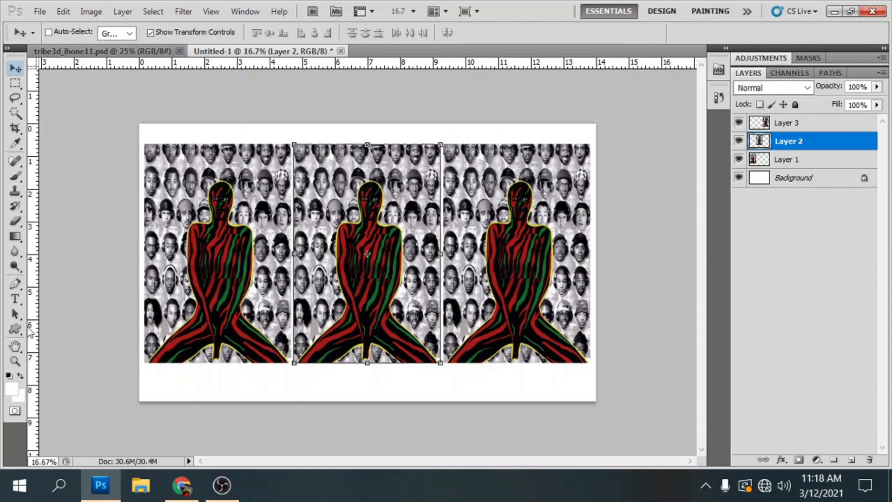
Step: Print the tiled 14×8.5 in layout to the EPSON ET-2720 Series printer
left_click(39, 11)
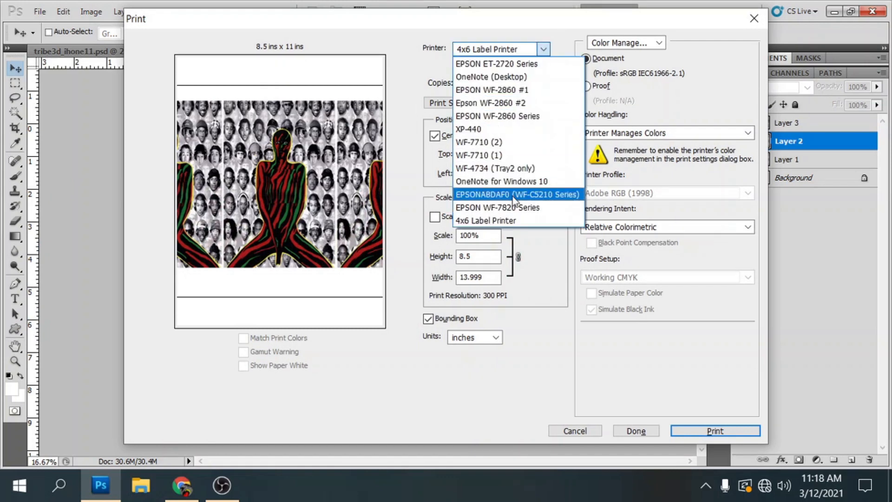
mouse_move(517, 116)
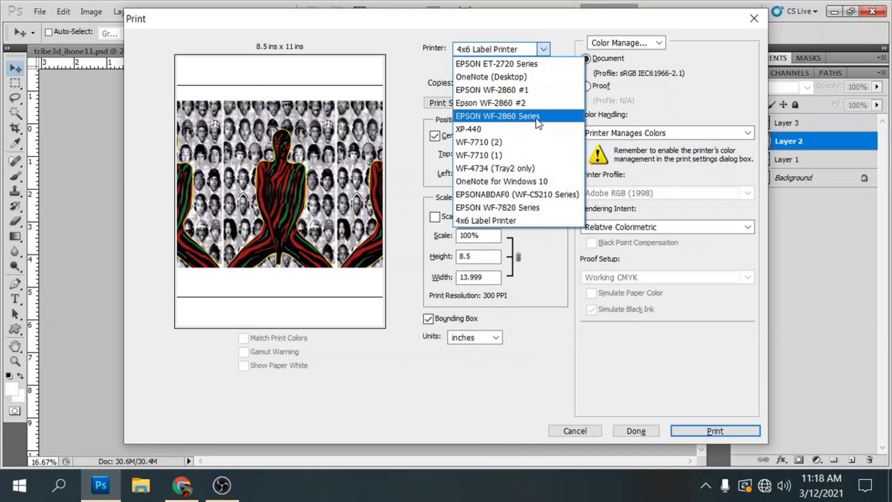
left_click(494, 63)
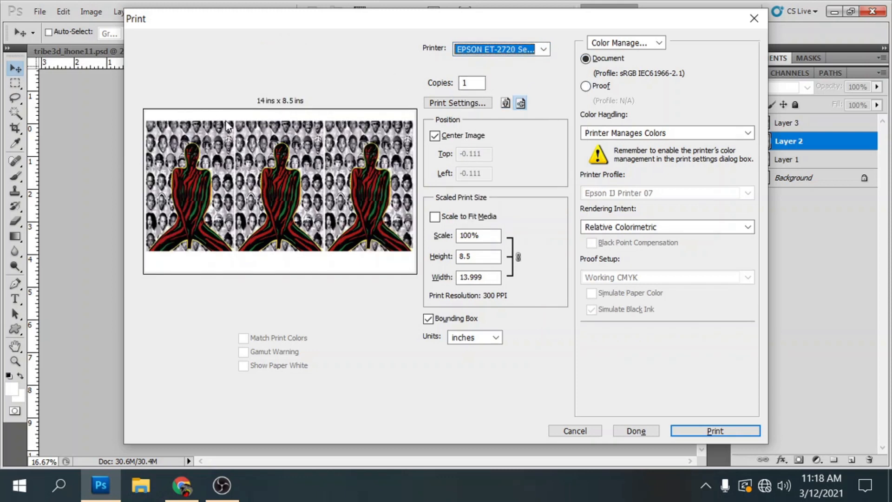
mouse_move(310, 122)
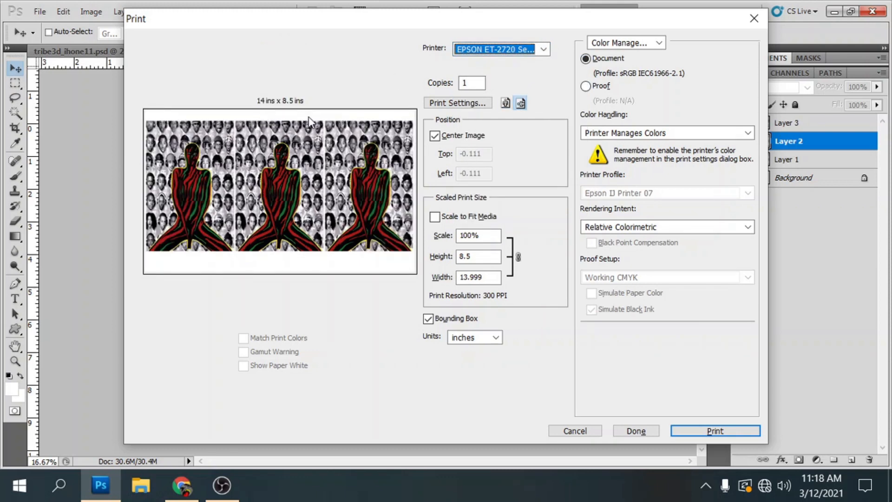
mouse_move(398, 192)
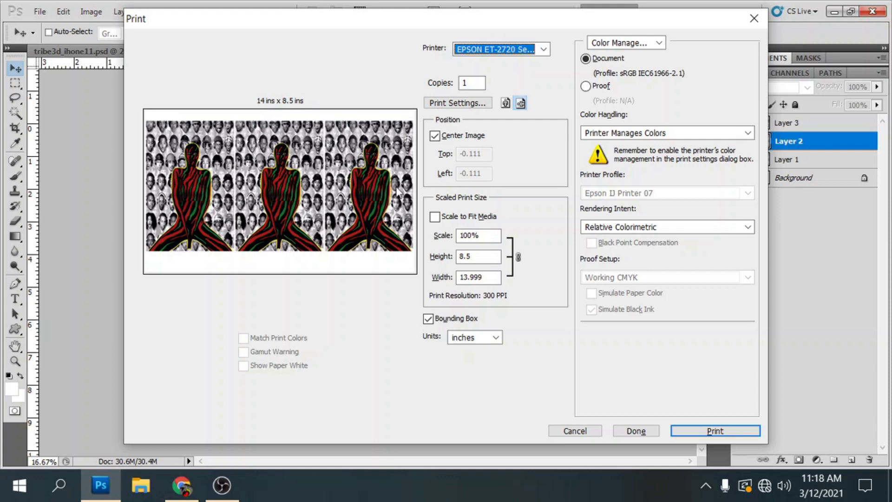
mouse_move(514, 359)
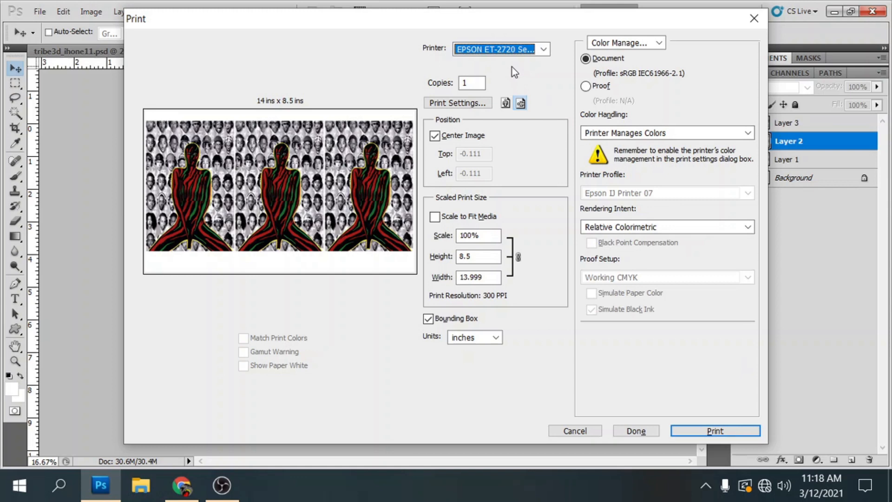
mouse_move(728, 405)
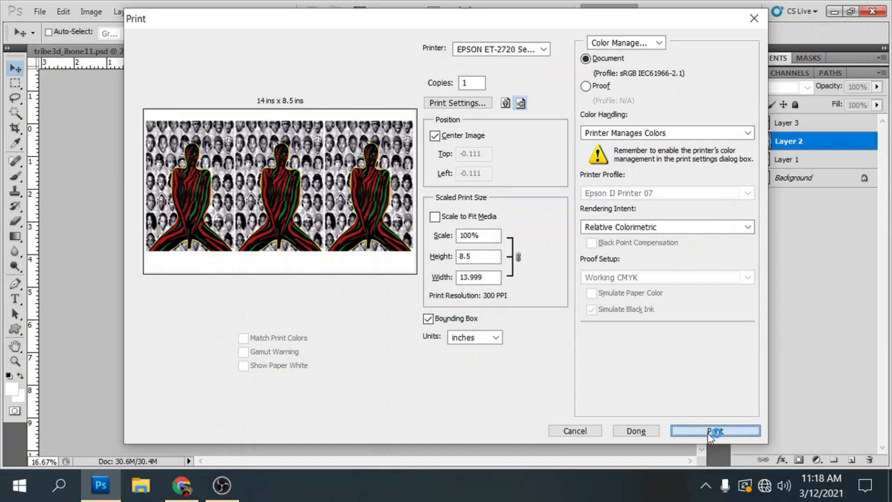
left_click(715, 431)
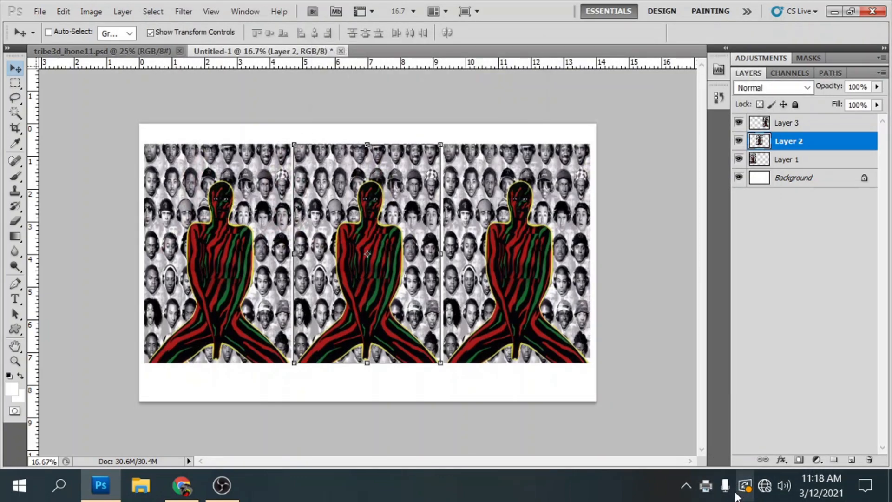